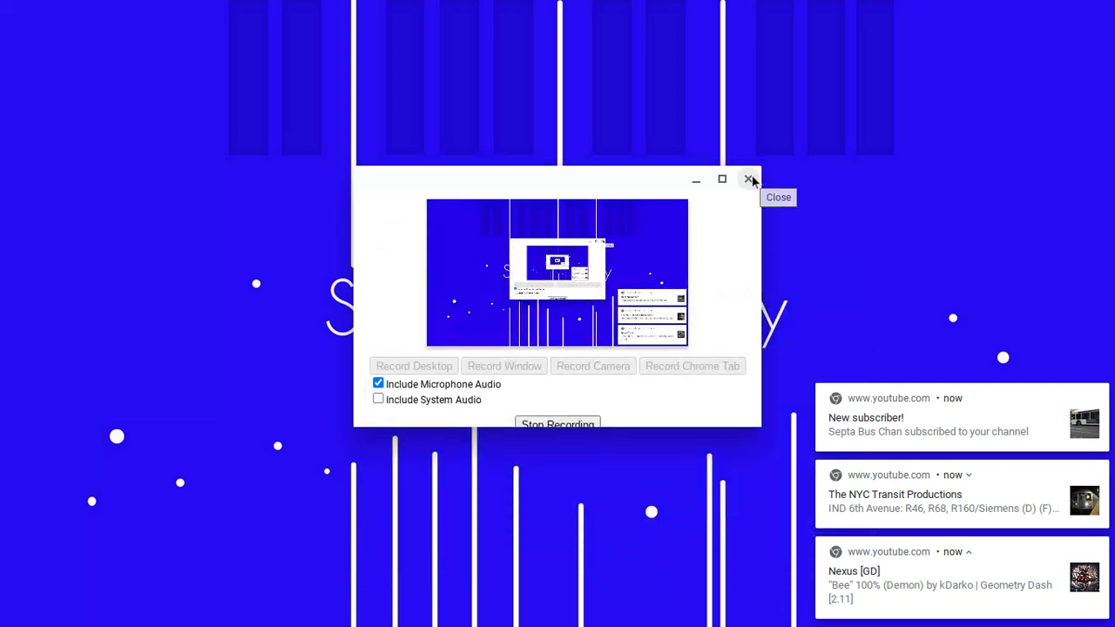
pyautogui.moveTo(808, 277)
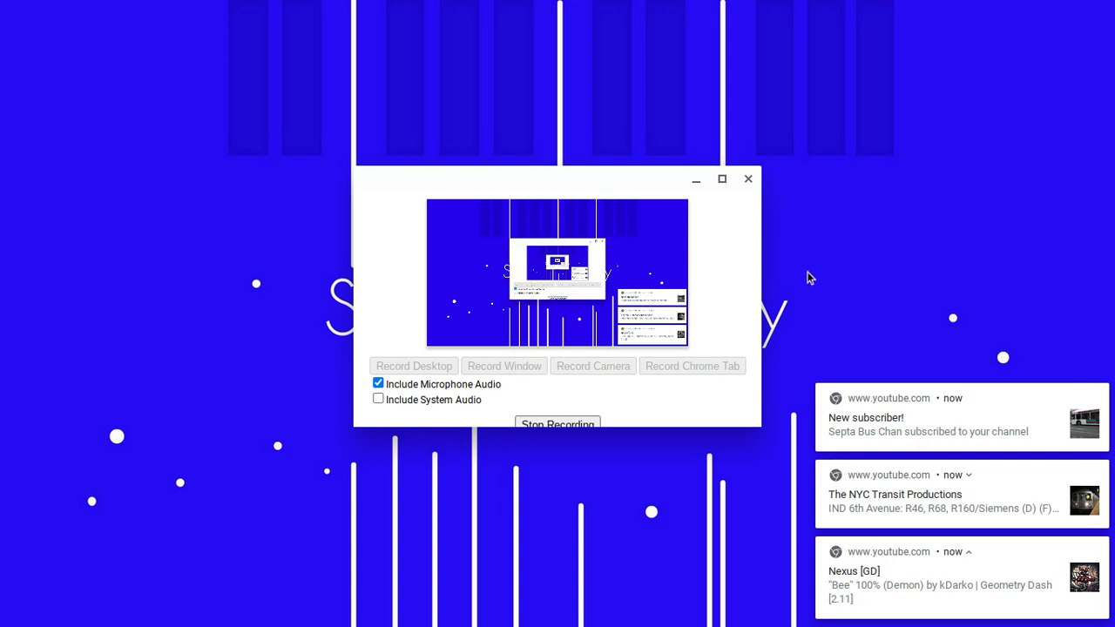
pyautogui.moveTo(581, 593)
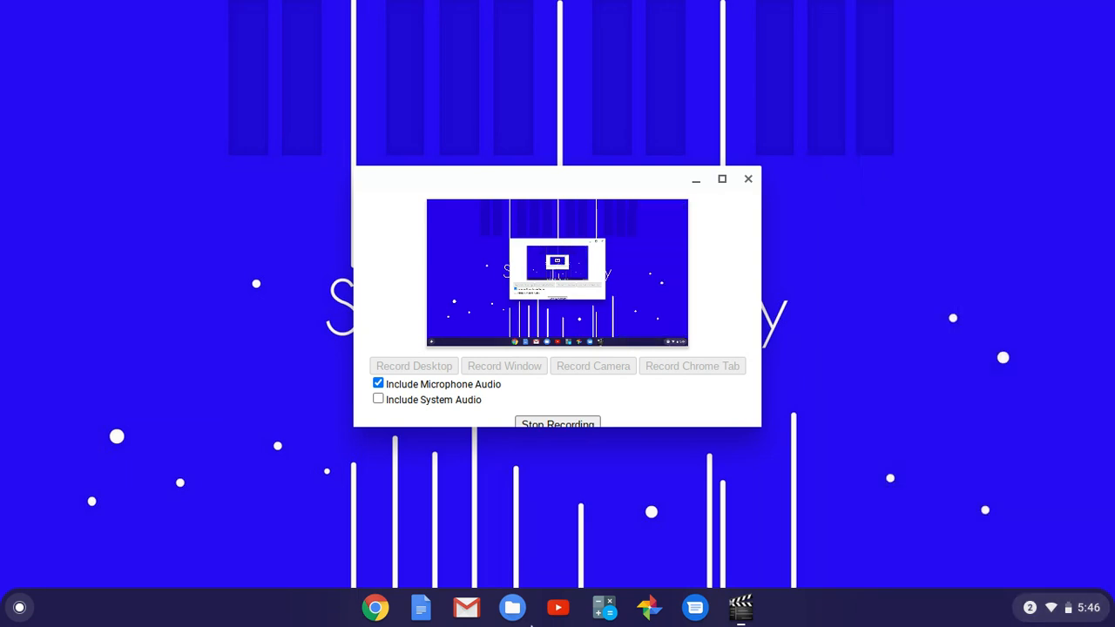
# Launch Google Chrome from the shelf onto a new tab.
pyautogui.click(374, 607)
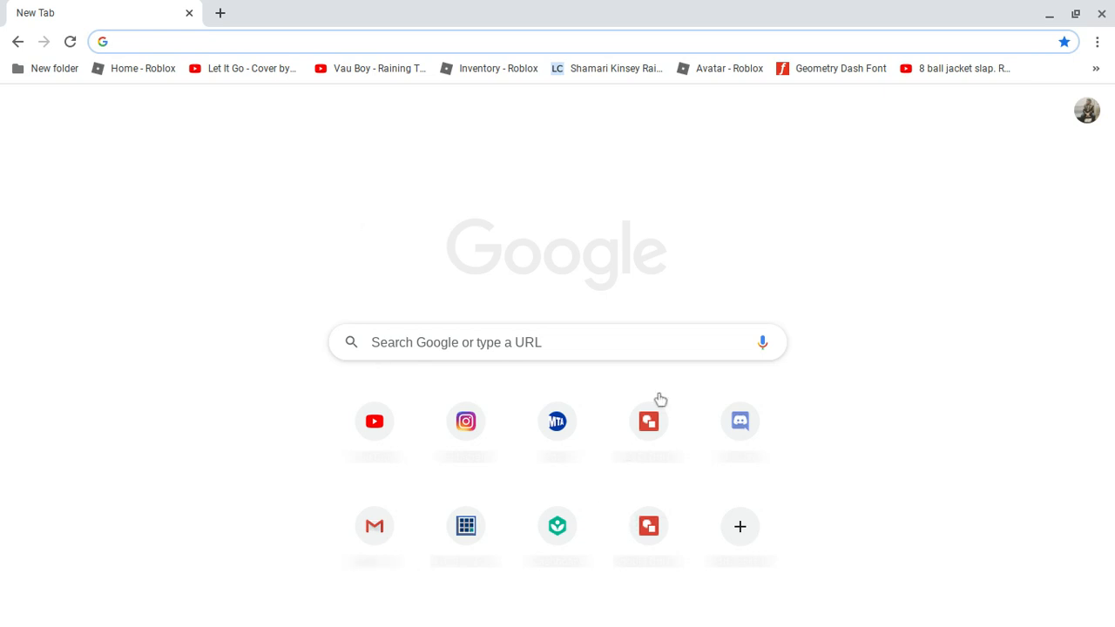
# Open the 'Save the MTA Map - Google Drawings' document from the address bar suggestions.
pyautogui.click(648, 422)
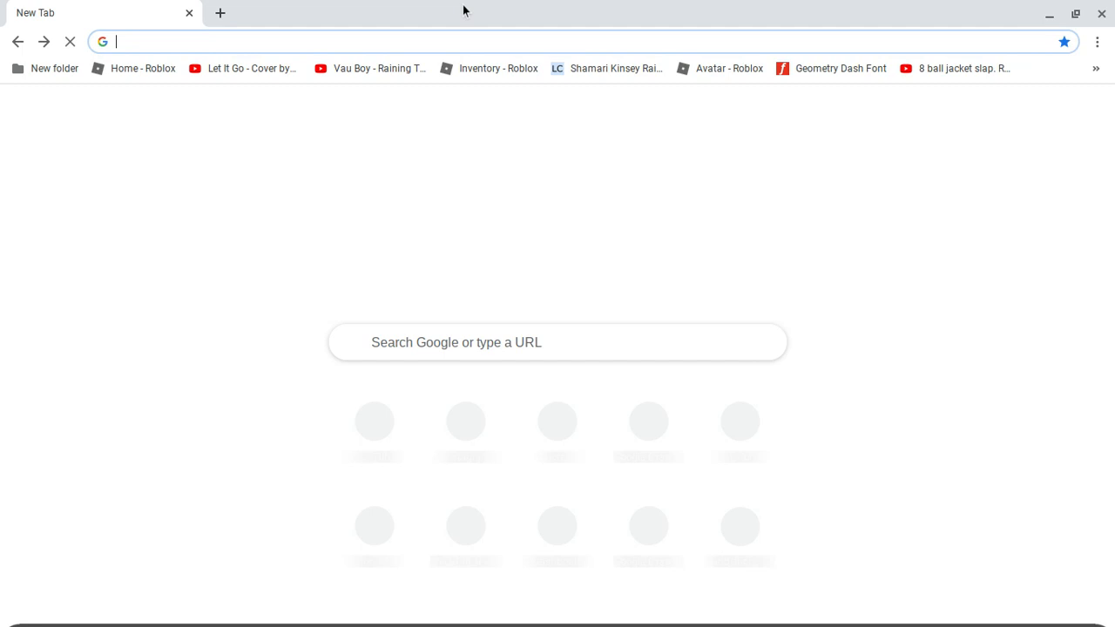
pyautogui.write('sa')
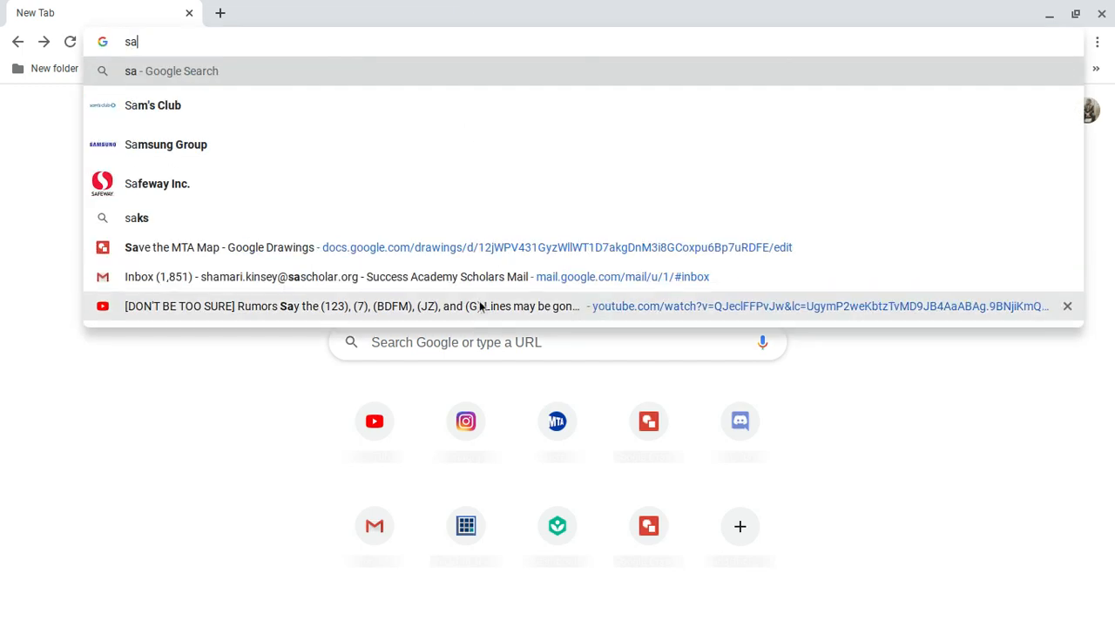
pyautogui.click(222, 248)
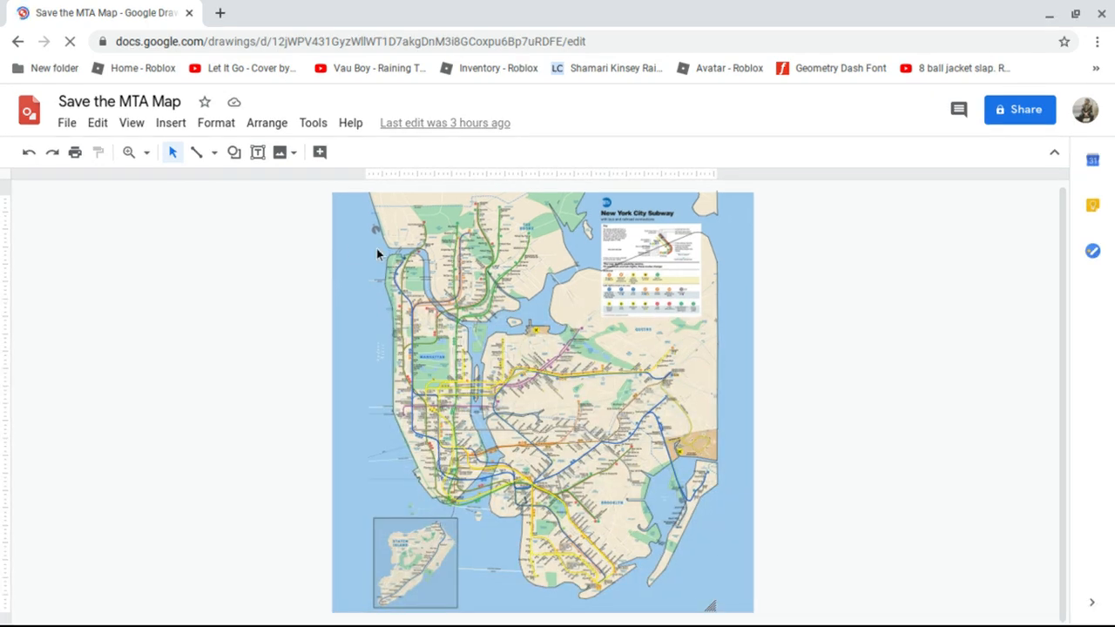
# Delete the background subway map image and zoom in on the traced lines.
pyautogui.click(540, 400)
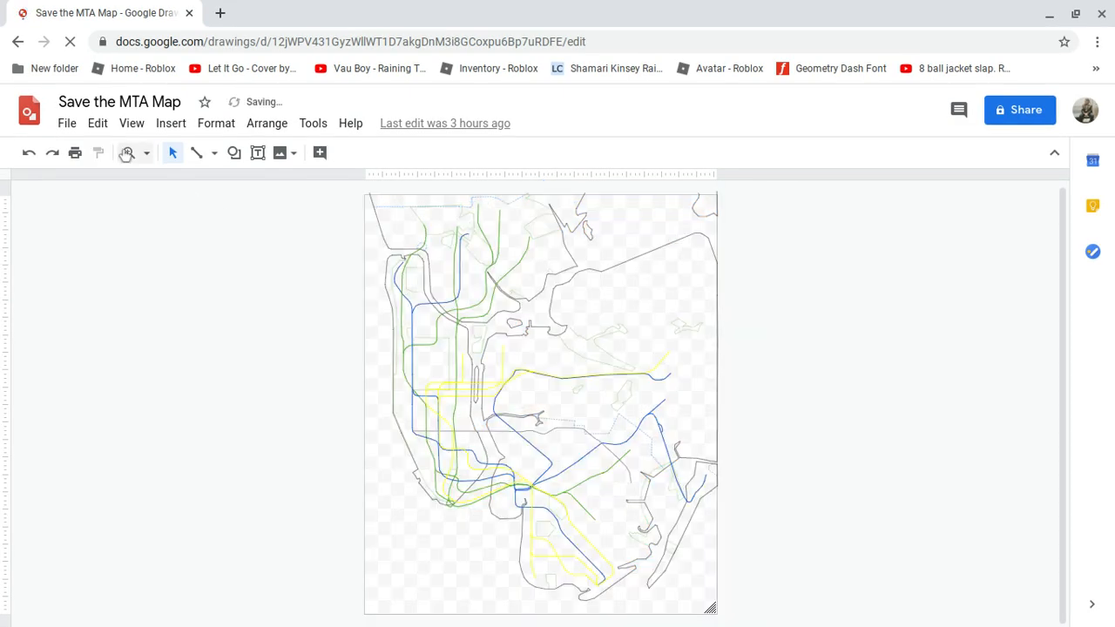
pyautogui.click(128, 152)
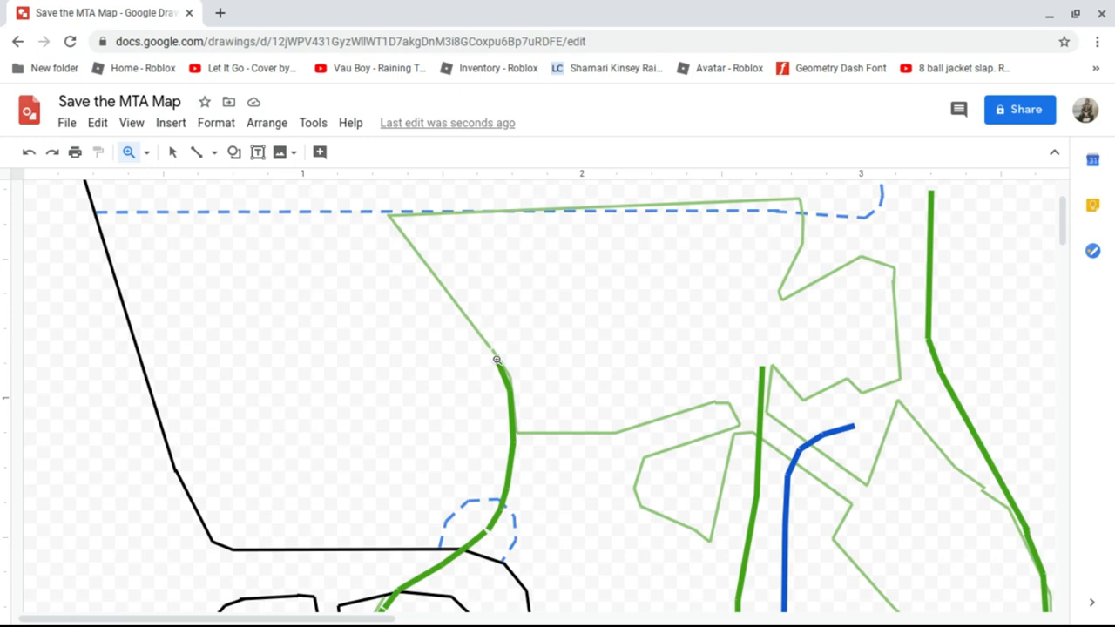
pyautogui.scroll(-3)
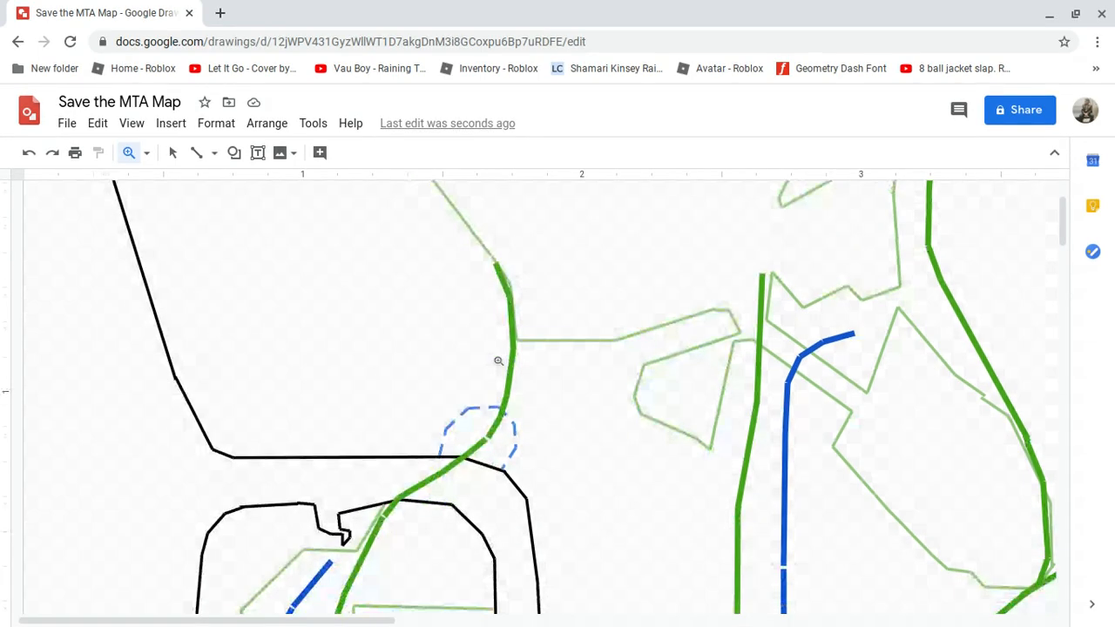
pyautogui.scroll(-3)
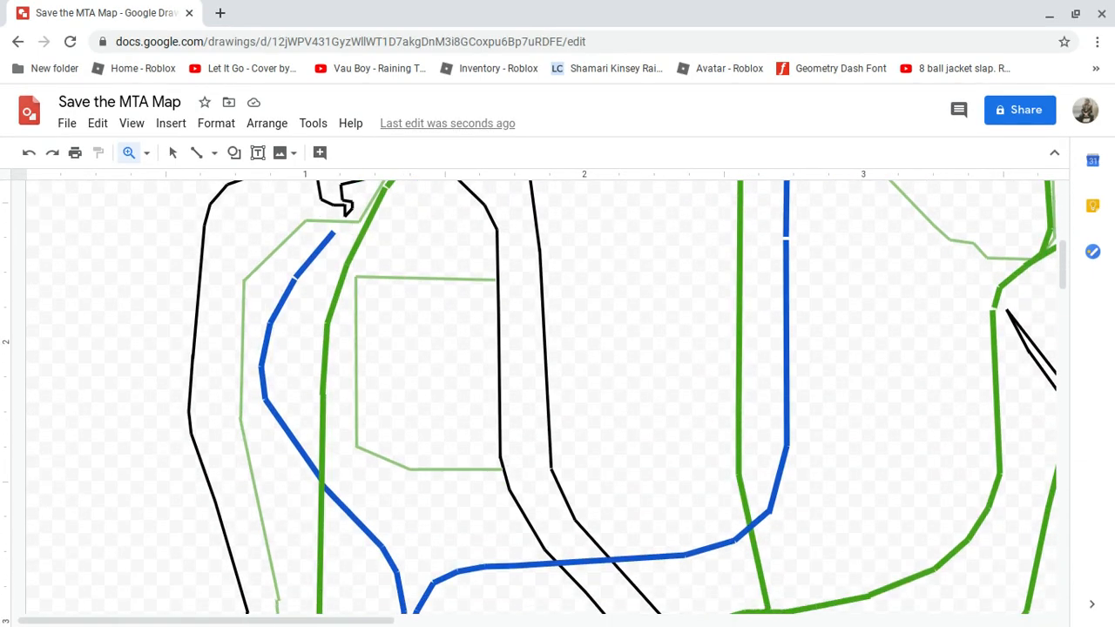
pyautogui.scroll(-3)
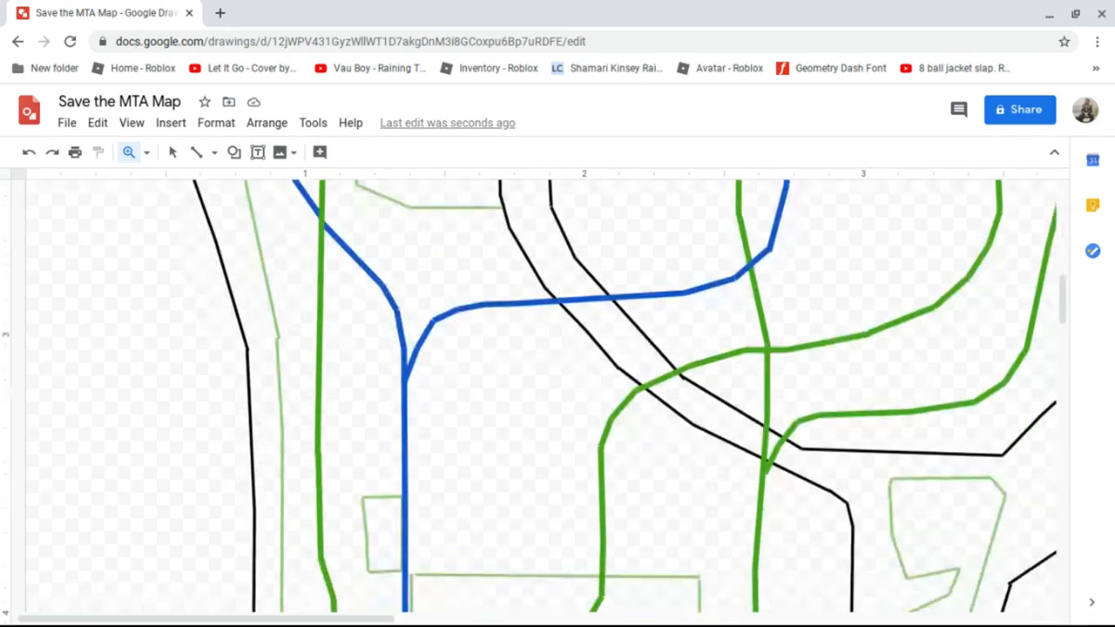
pyautogui.scroll(-3)
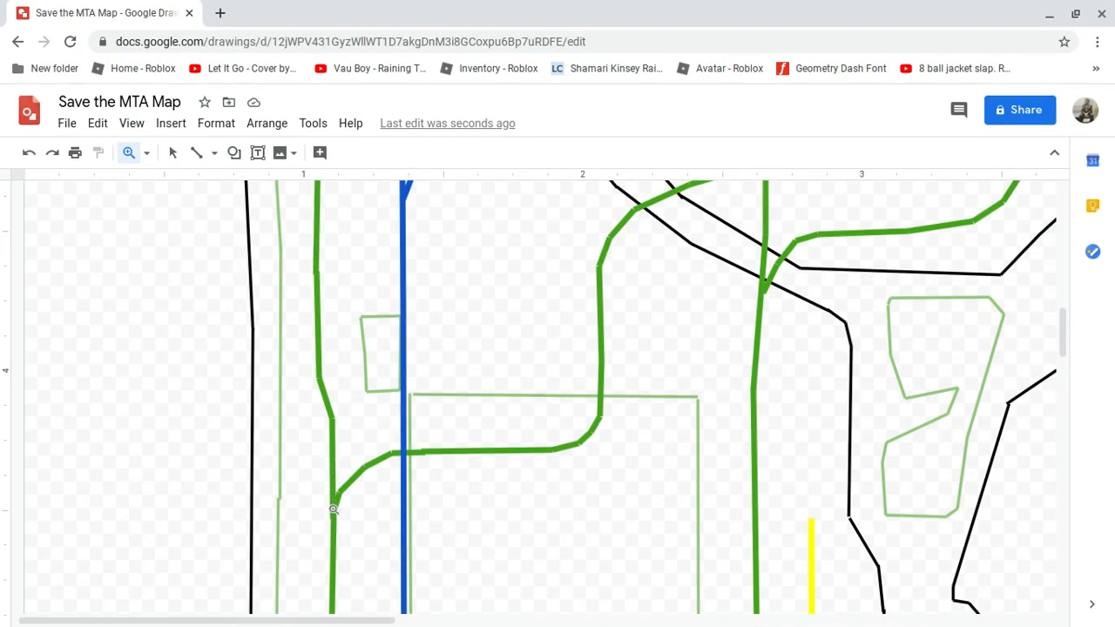
pyautogui.scroll(-3)
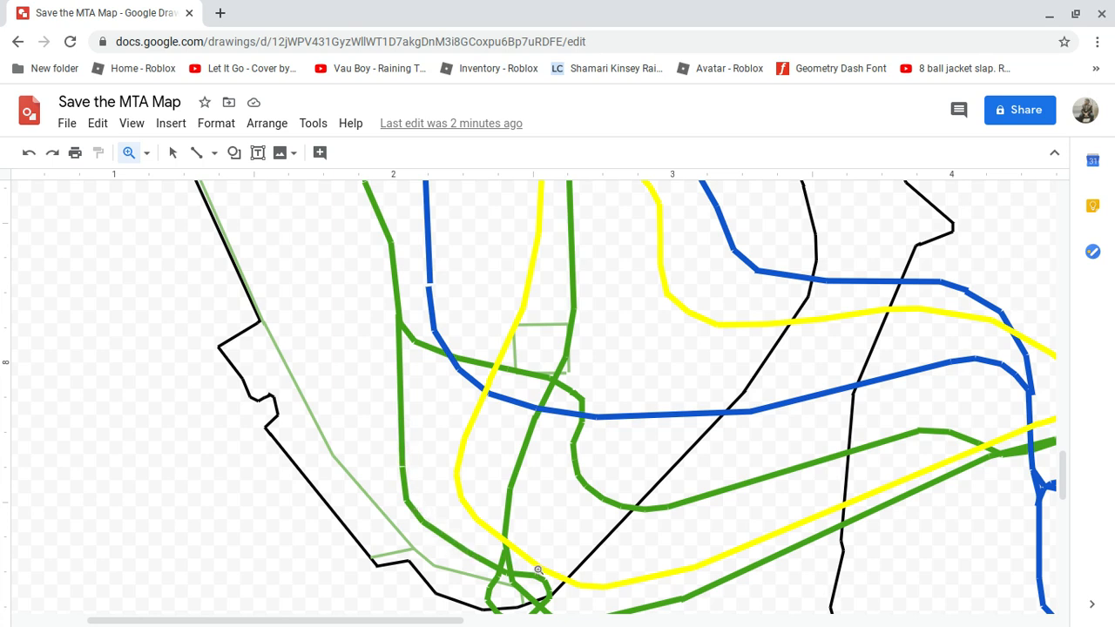
pyautogui.scroll(-3)
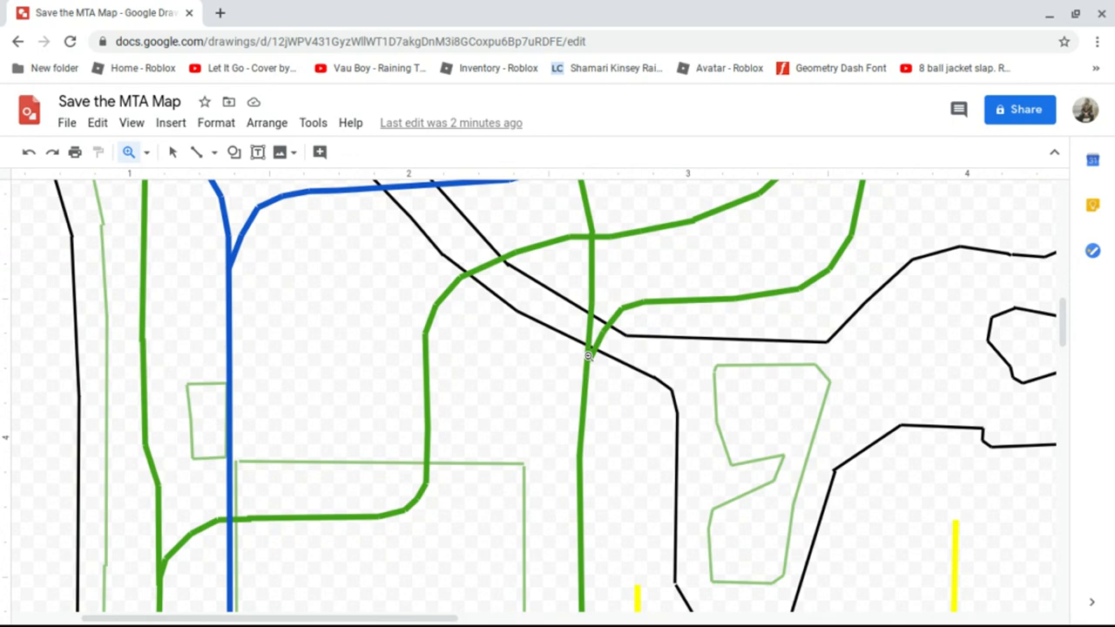
pyautogui.scroll(-3)
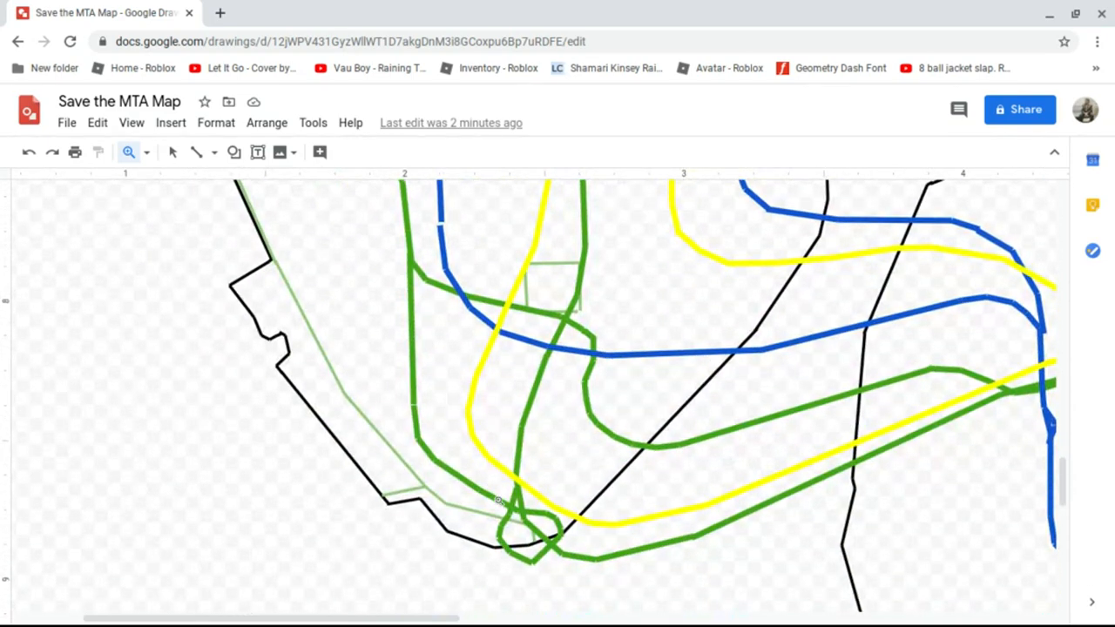
pyautogui.moveTo(545, 562)
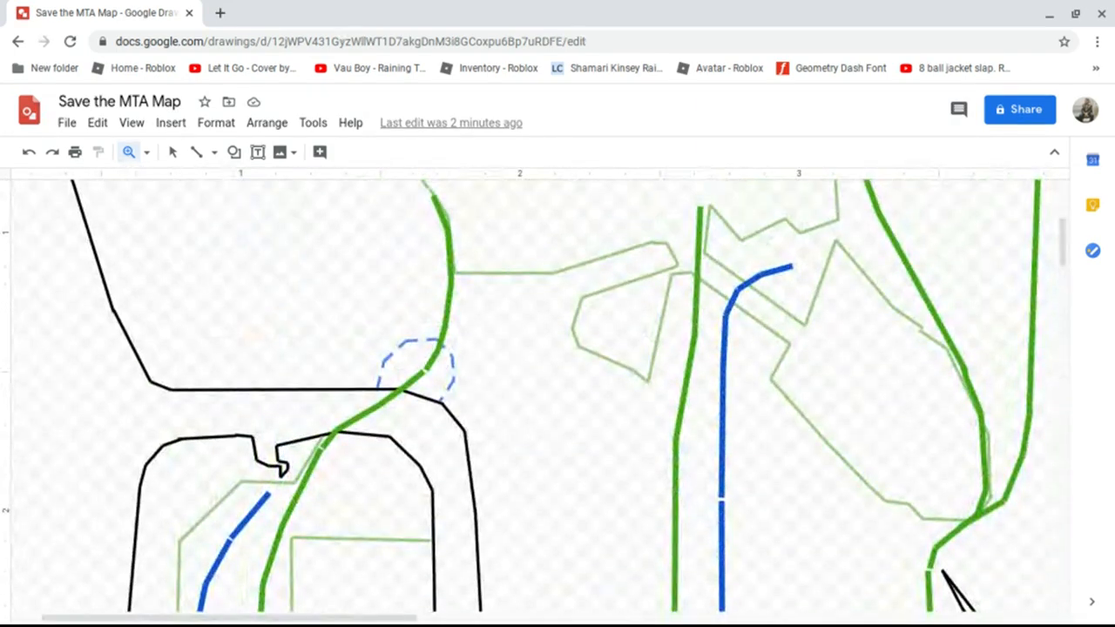
pyautogui.scroll(-3)
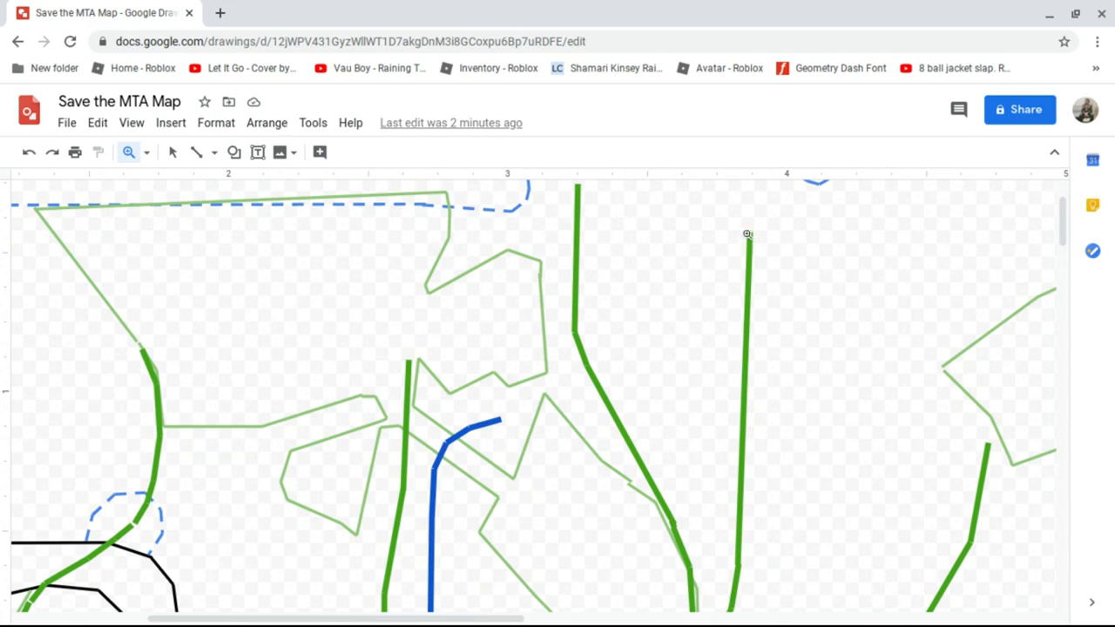
pyautogui.scroll(-3)
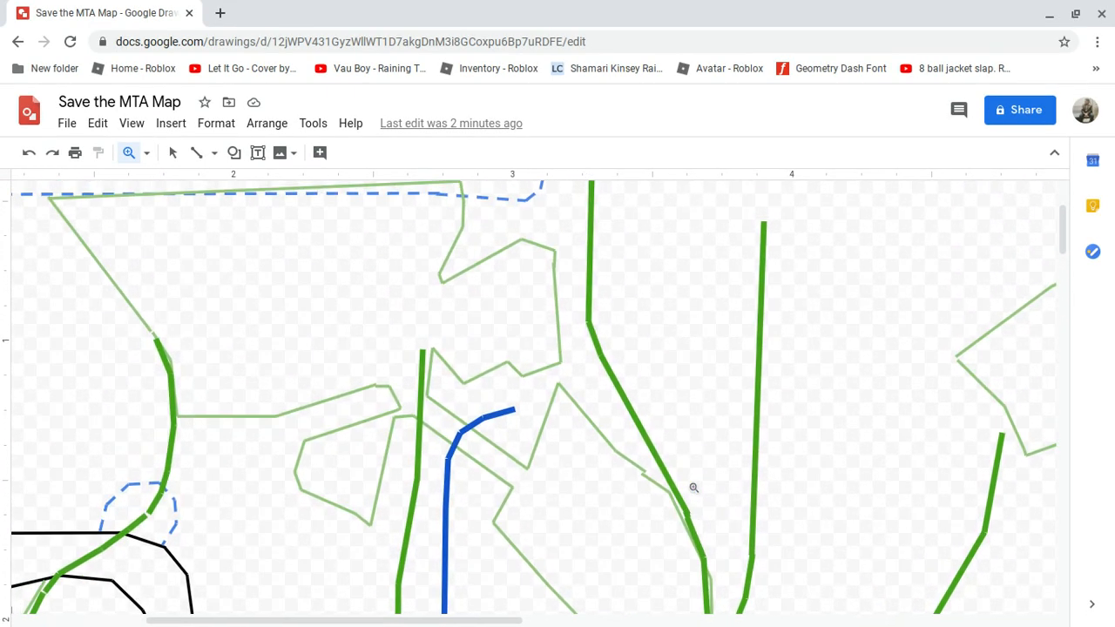
pyautogui.scroll(-3)
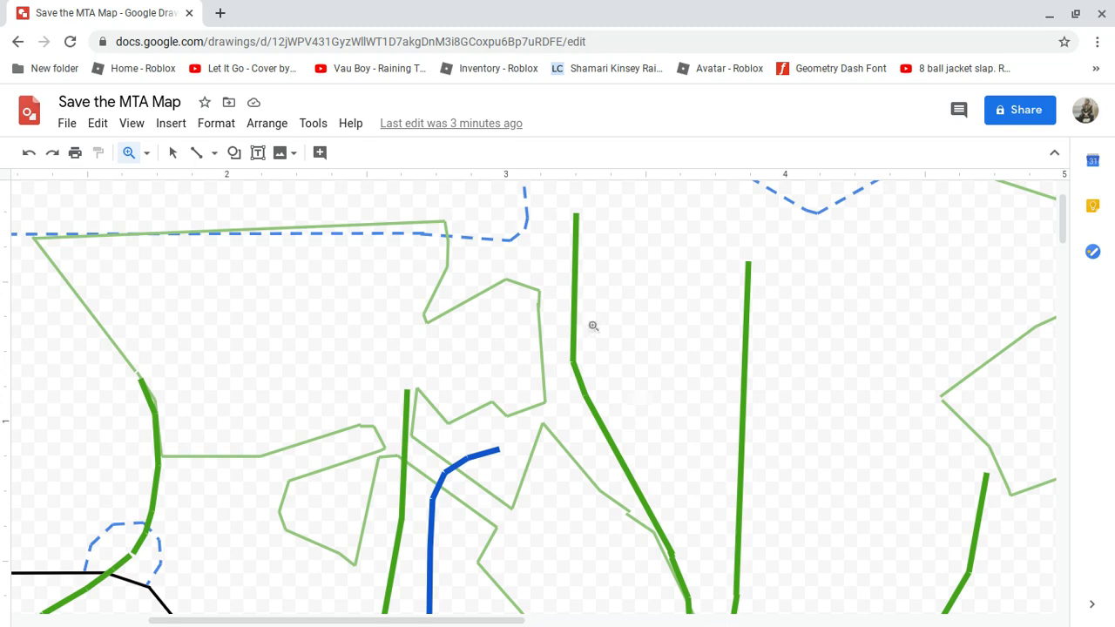
pyautogui.moveTo(584, 248)
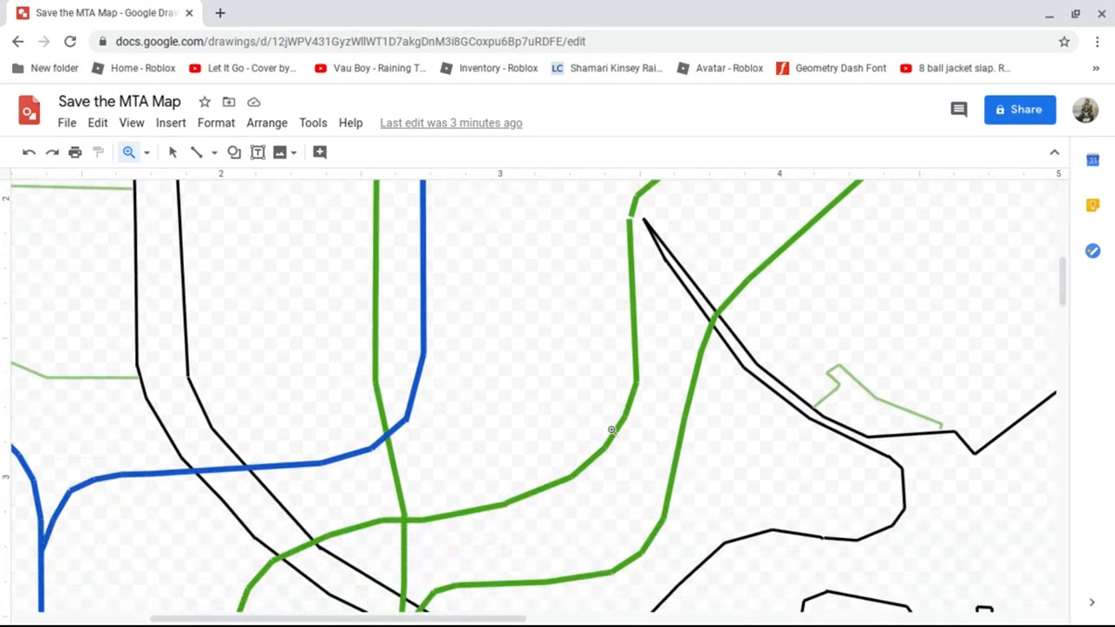
pyautogui.scroll(-3)
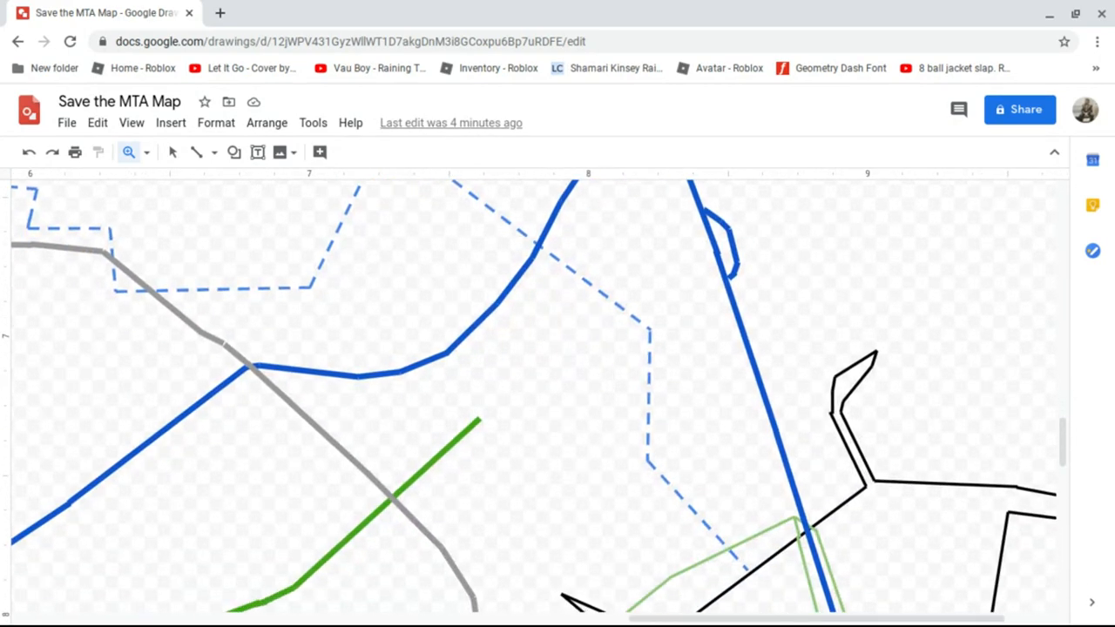
pyautogui.scroll(-3)
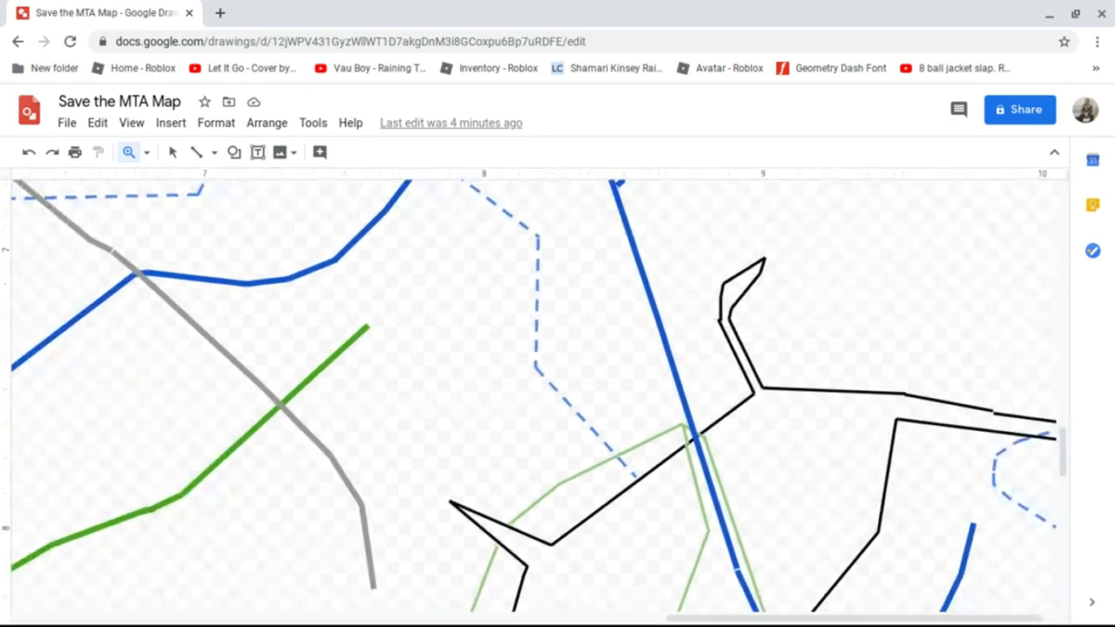
pyautogui.scroll(-3)
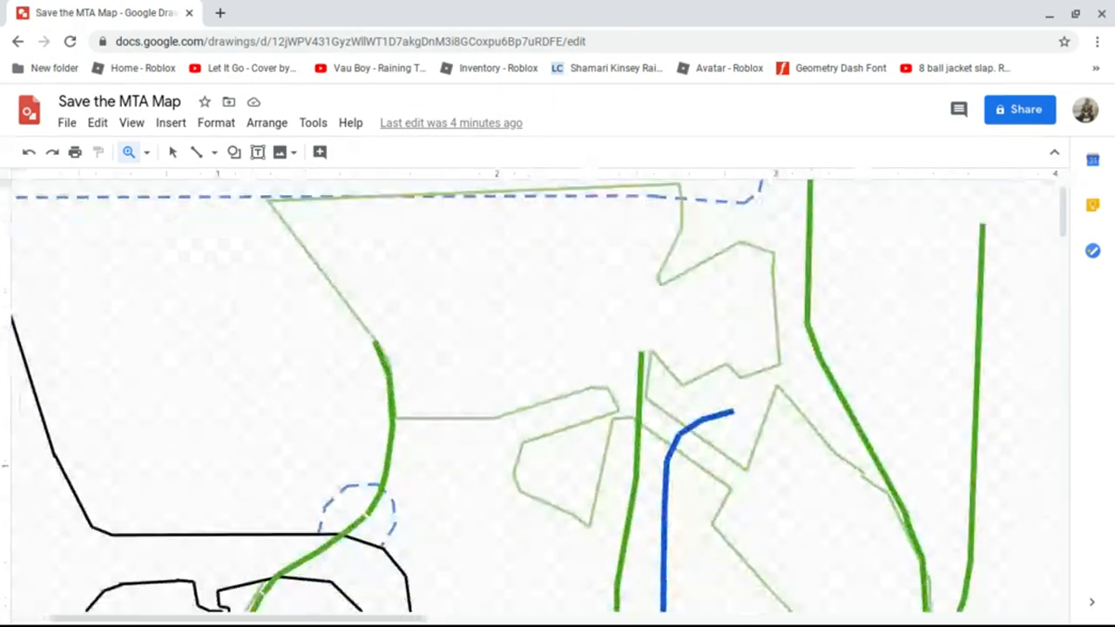
pyautogui.scroll(-3)
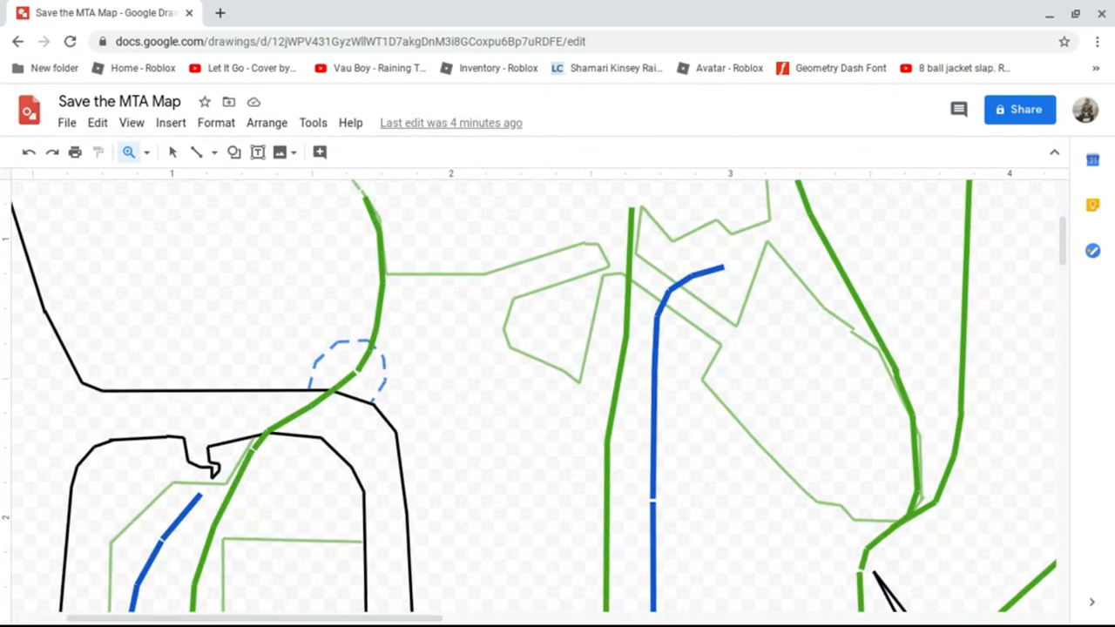
pyautogui.moveTo(729, 286)
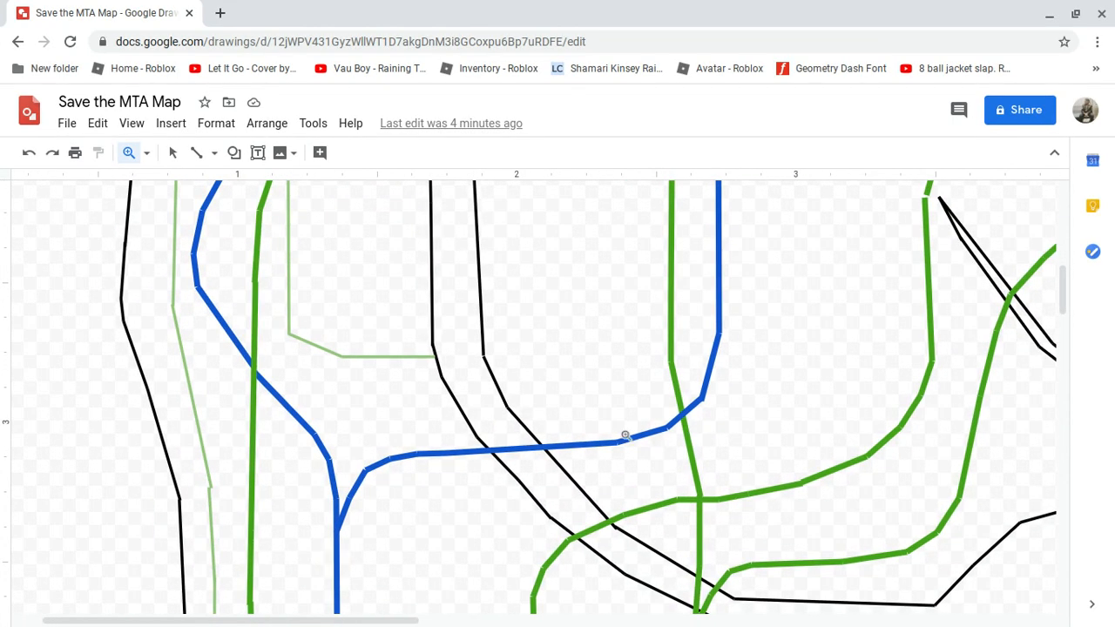
pyautogui.moveTo(339, 525)
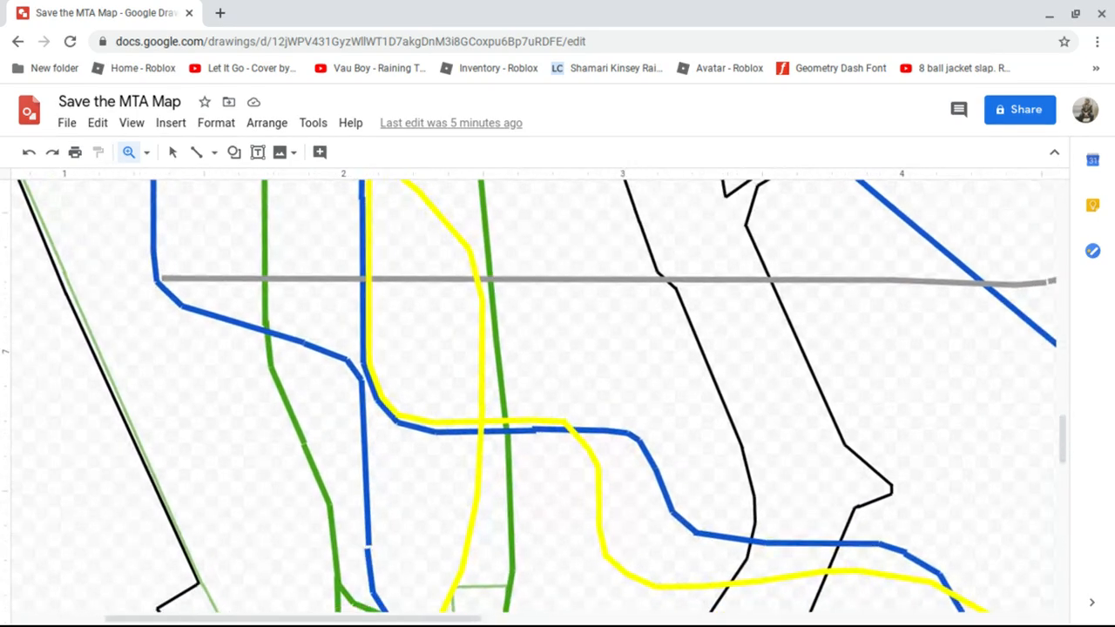
pyautogui.scroll(-3)
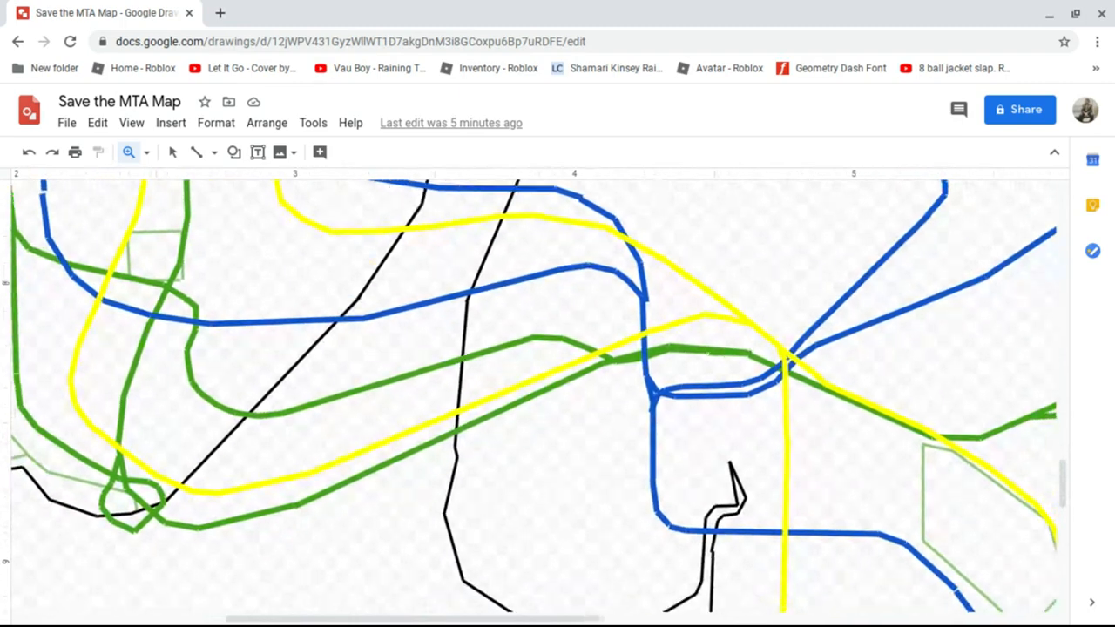
pyautogui.scroll(-3)
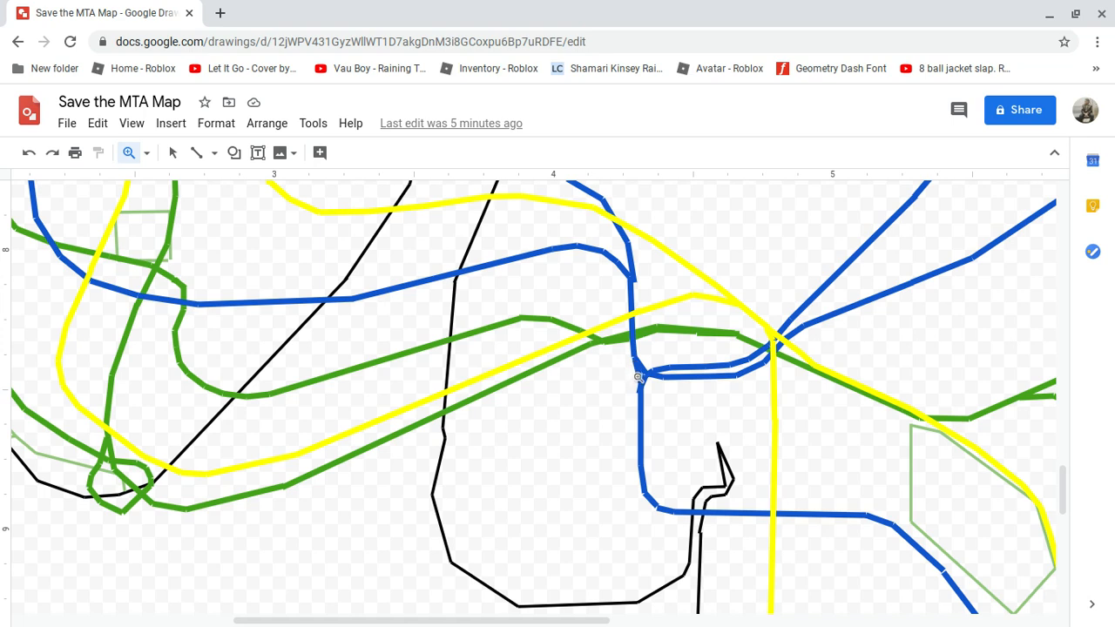
pyautogui.moveTo(639, 398)
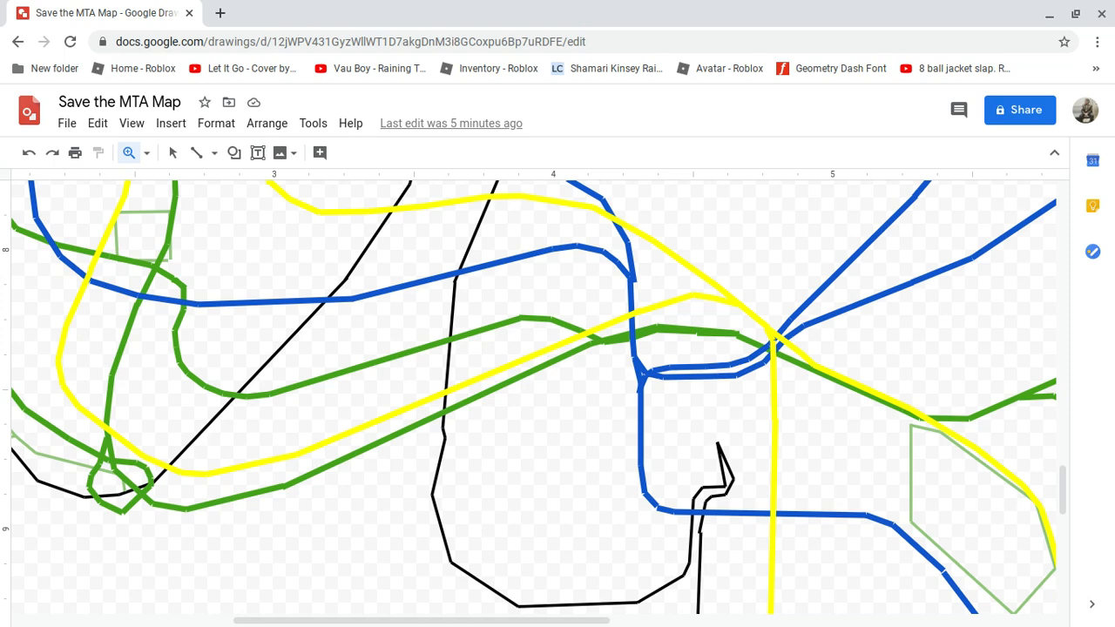
pyautogui.scroll(-3)
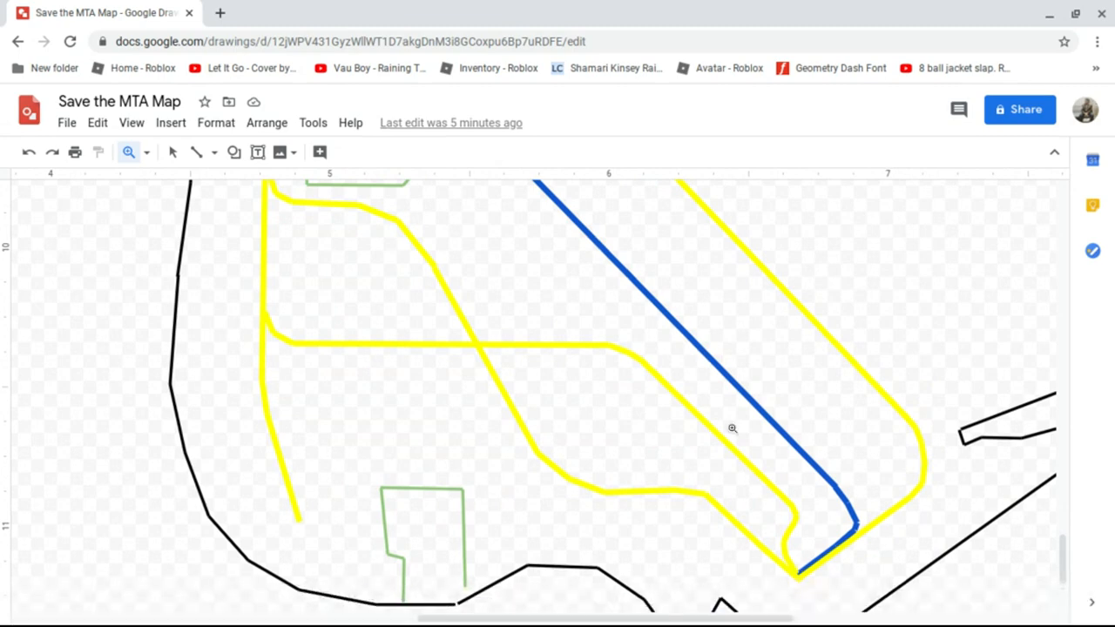
pyautogui.scroll(-3)
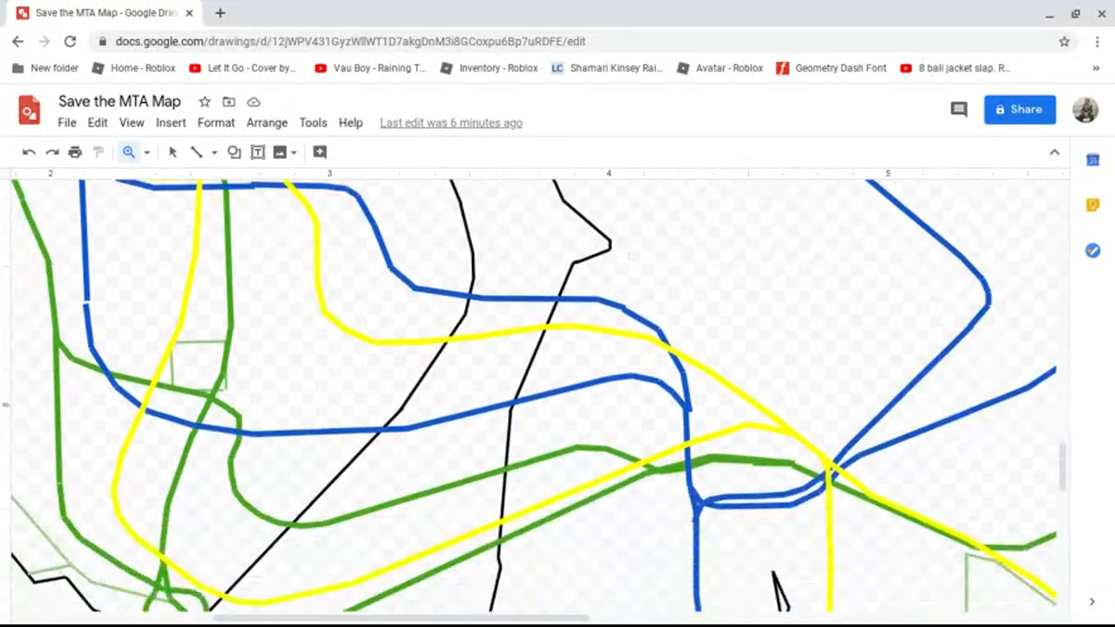
pyautogui.scroll(-3)
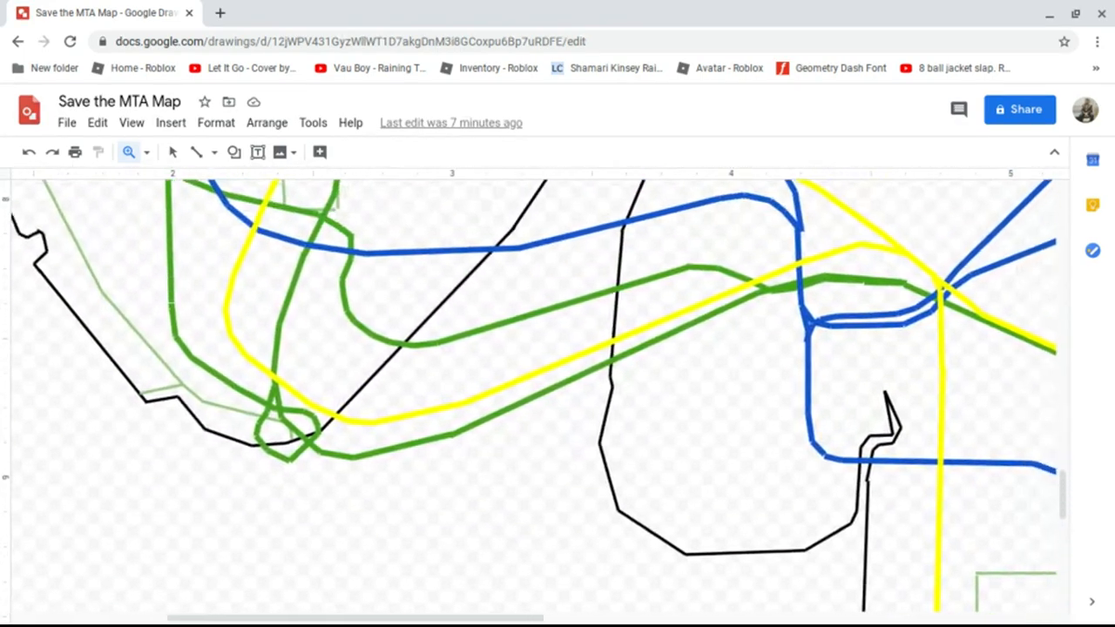
pyautogui.scroll(-3)
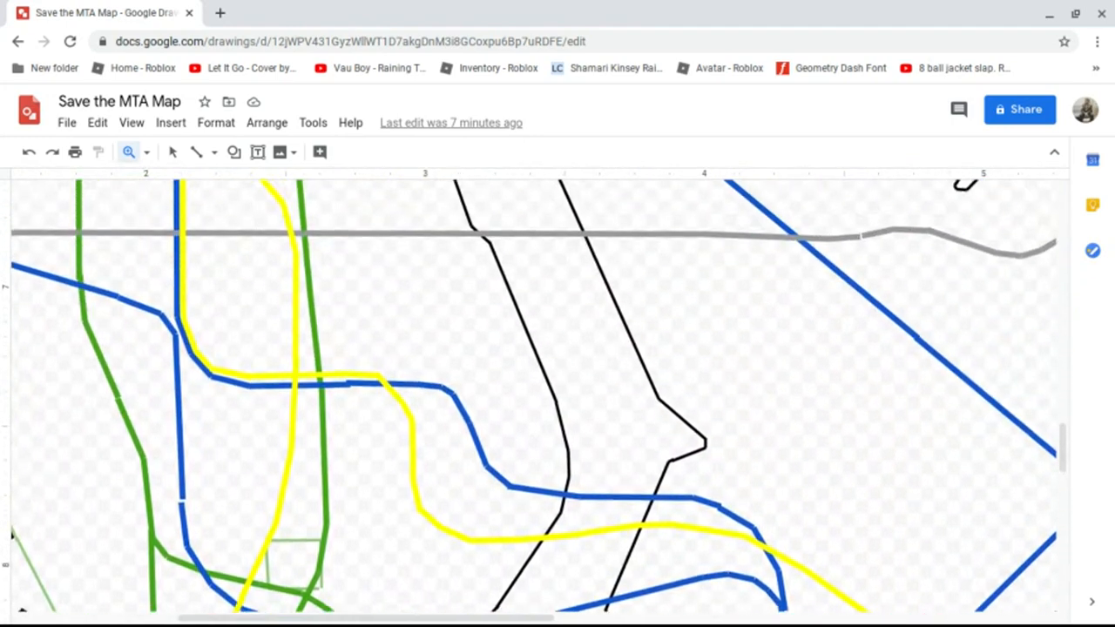
pyautogui.scroll(-3)
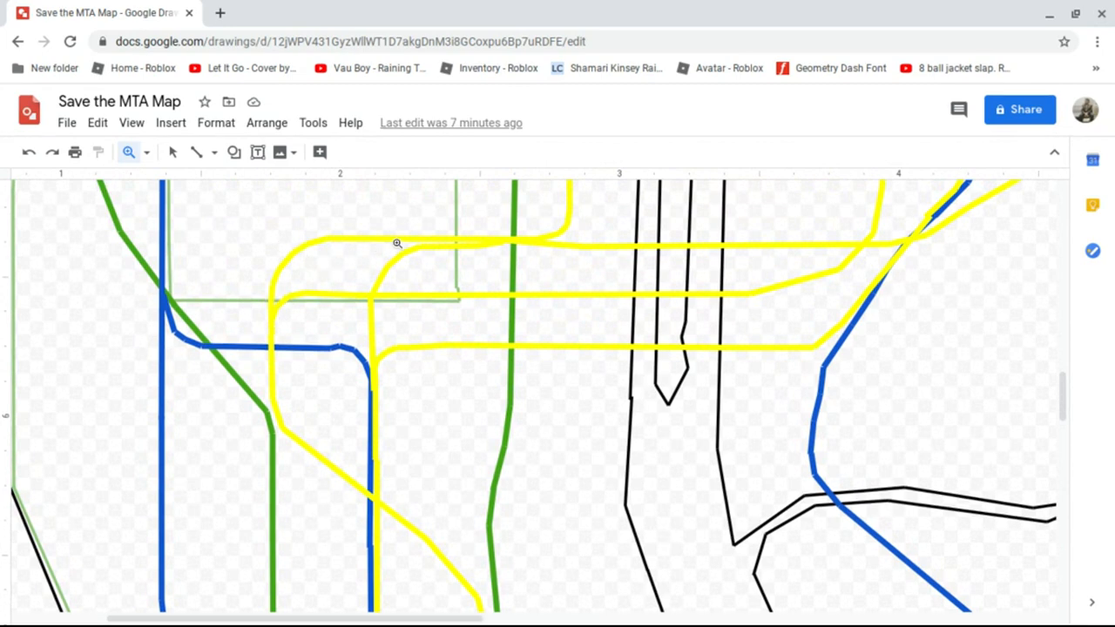
pyautogui.moveTo(571, 245)
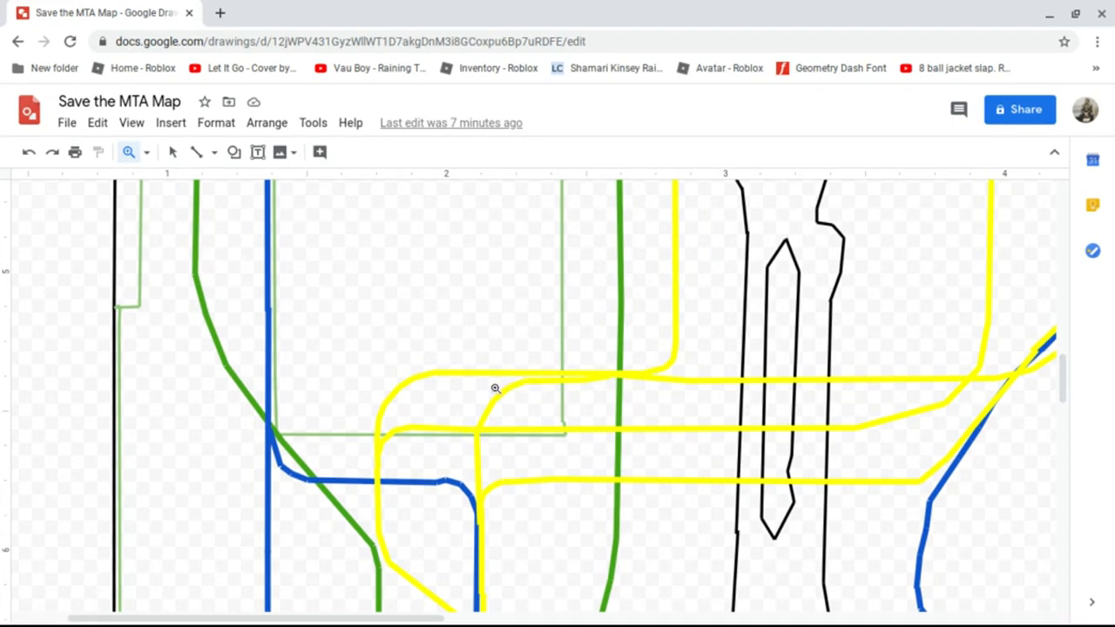
pyautogui.moveTo(473, 439)
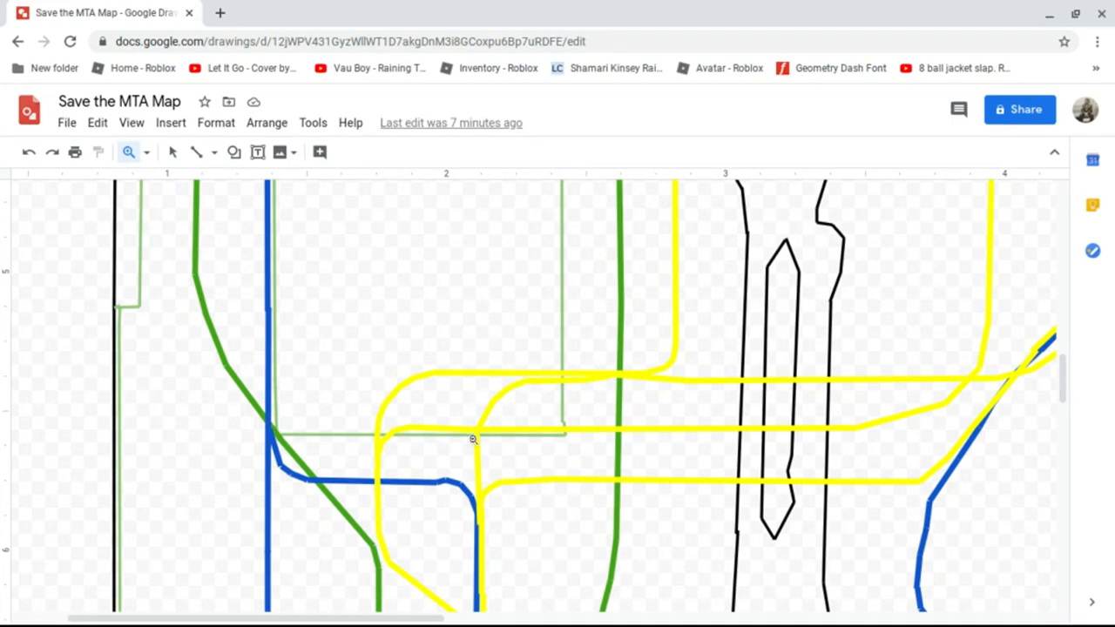
pyautogui.scroll(-3)
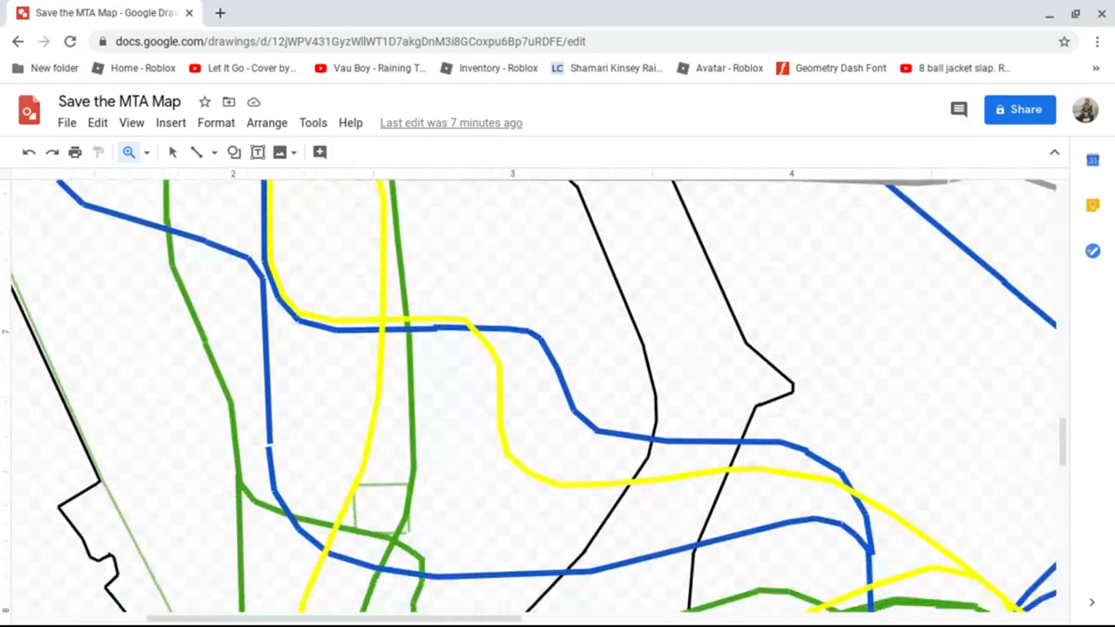
pyautogui.hscroll(3)
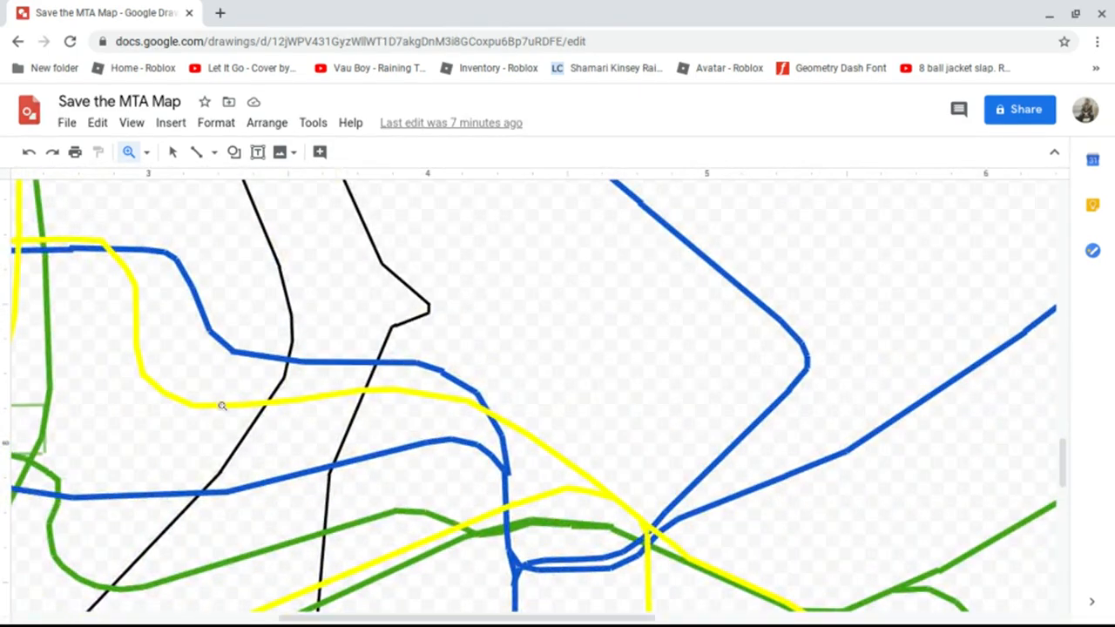
pyautogui.moveTo(563, 456)
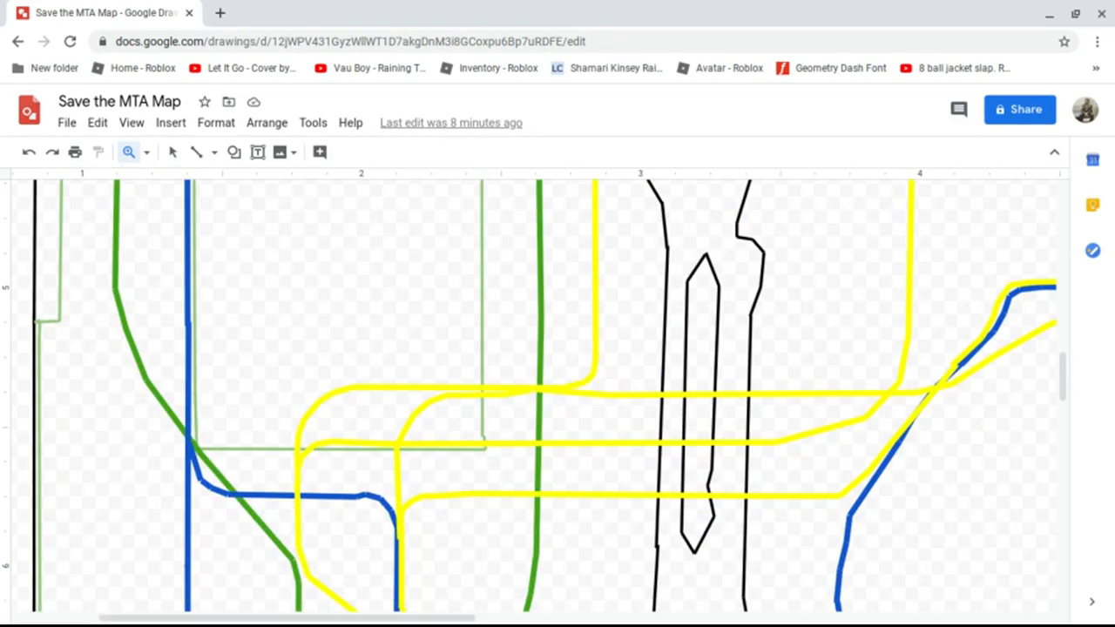
pyautogui.scroll(-3)
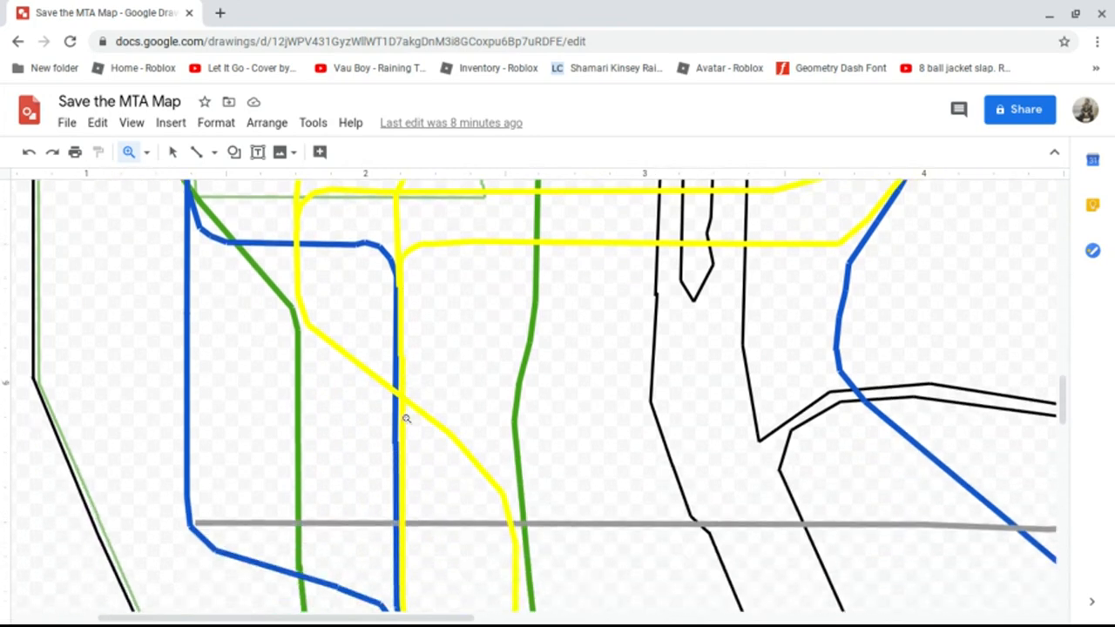
pyautogui.scroll(-3)
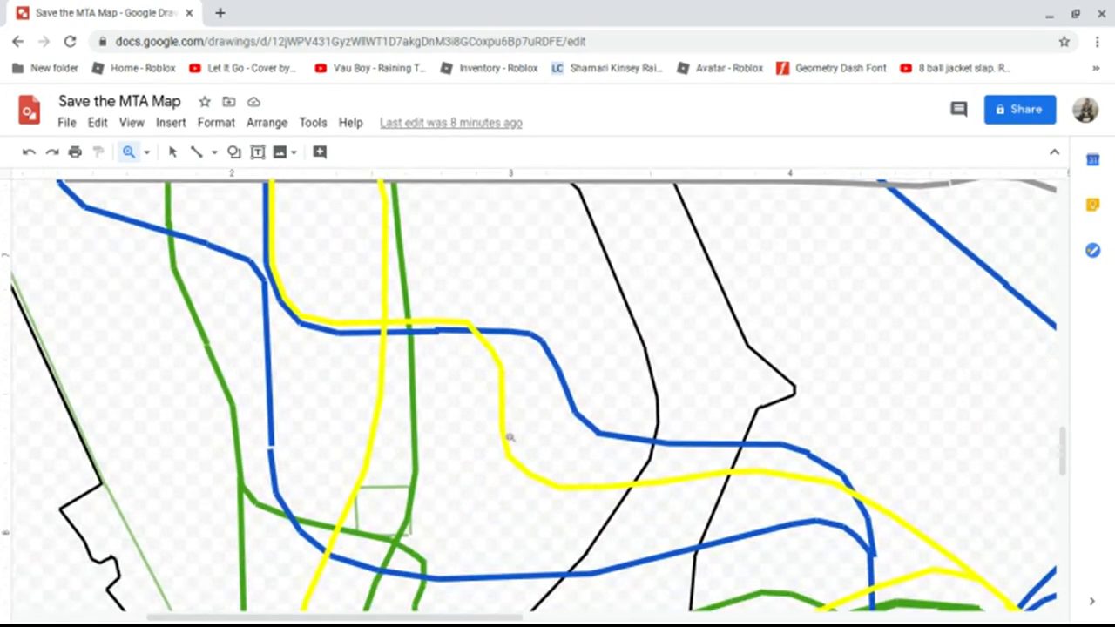
pyautogui.scroll(-3)
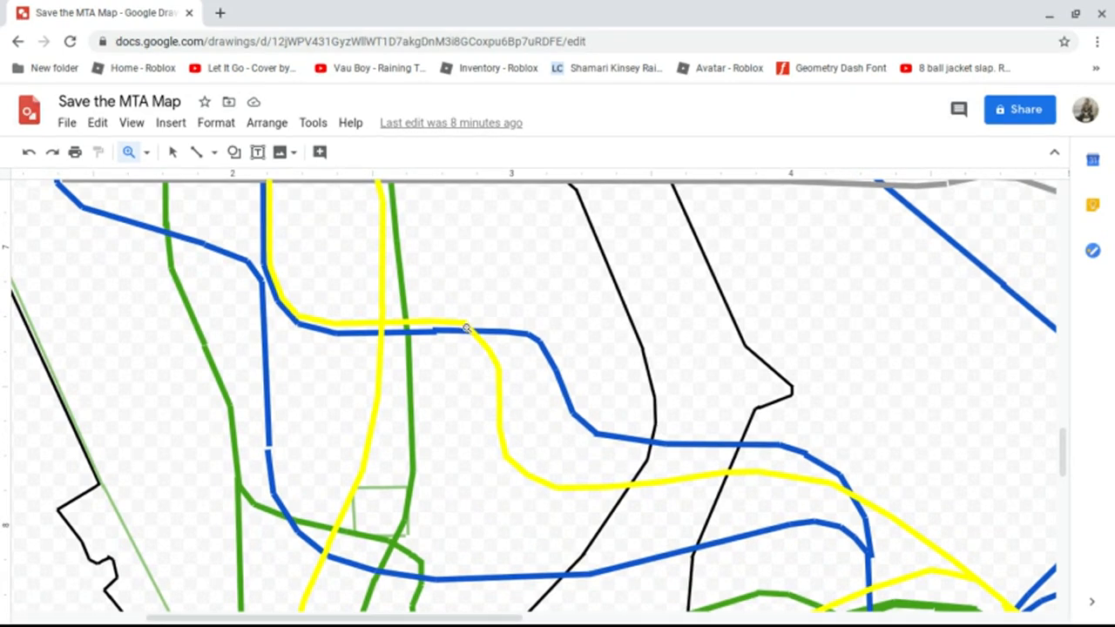
pyautogui.moveTo(496, 424)
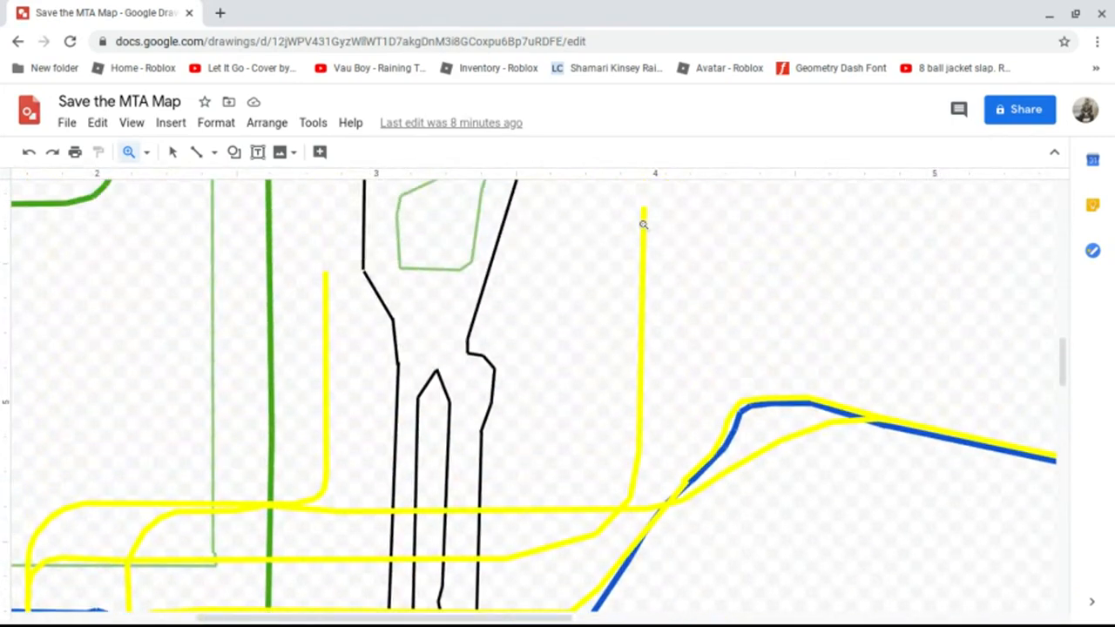
pyautogui.moveTo(640, 508)
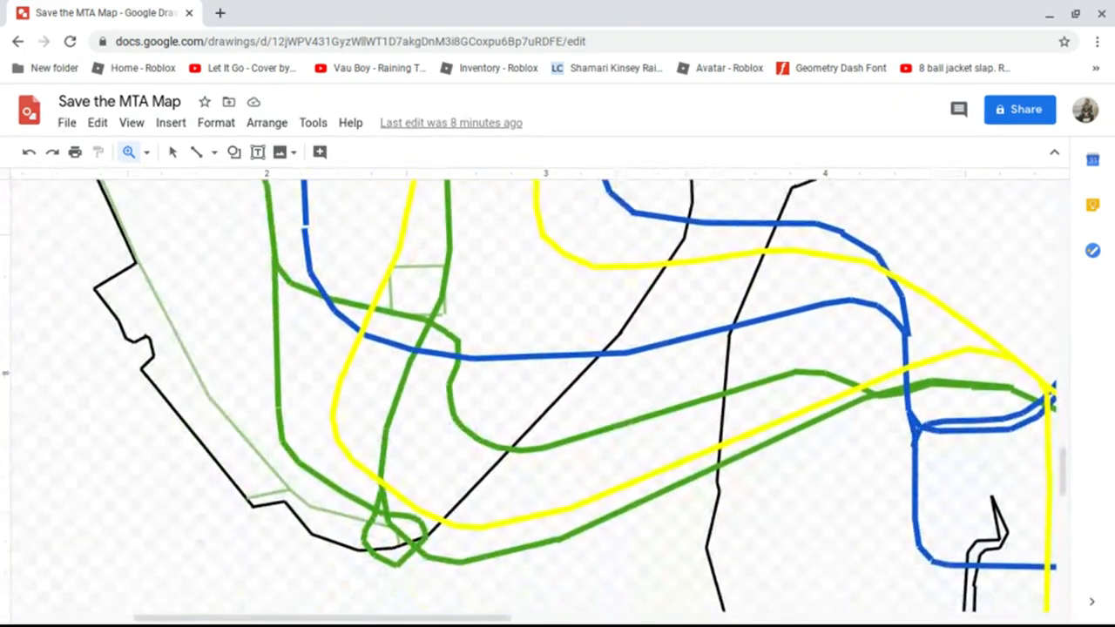
pyautogui.scroll(-3)
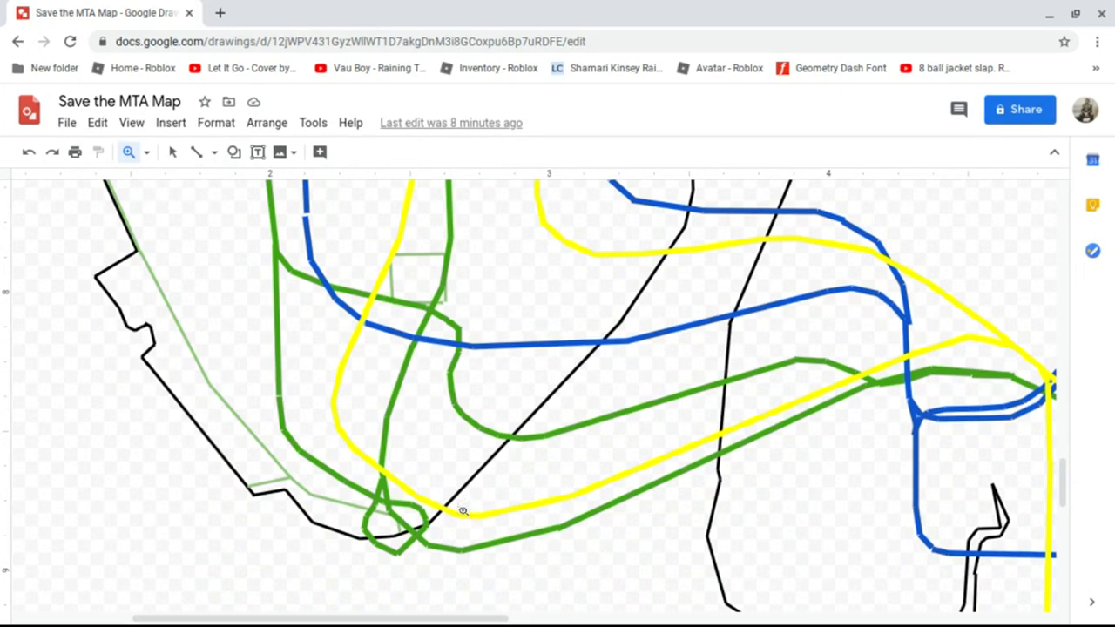
pyautogui.moveTo(559, 504)
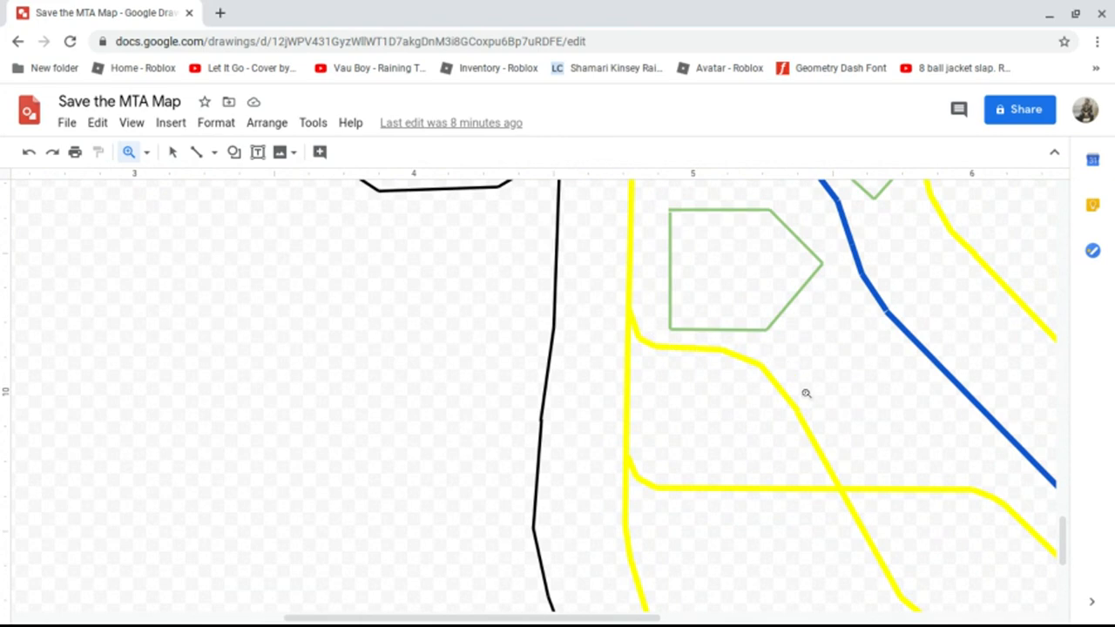
pyautogui.scroll(-3)
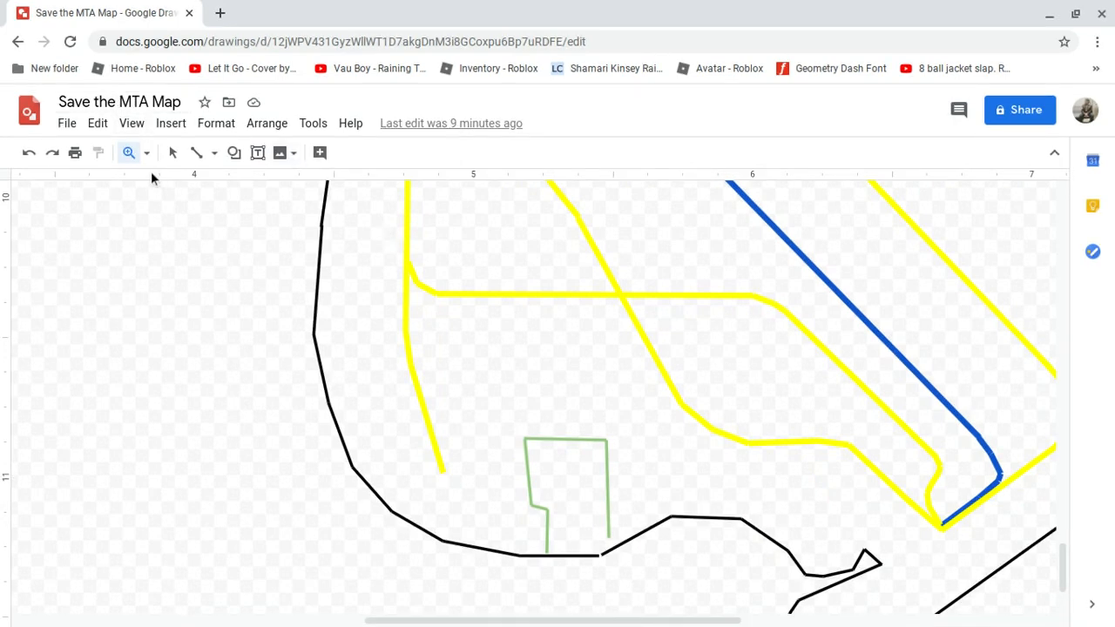
# Zoom in on the yellow lines, then set zoom to Fit (45%).
pyautogui.click(146, 153)
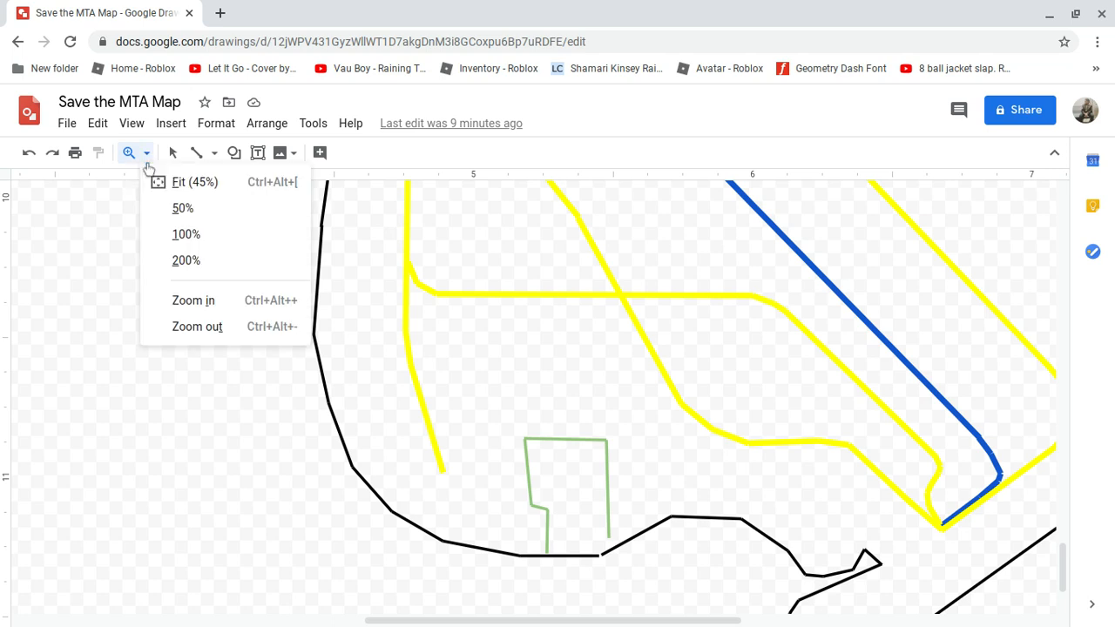
pyautogui.click(185, 259)
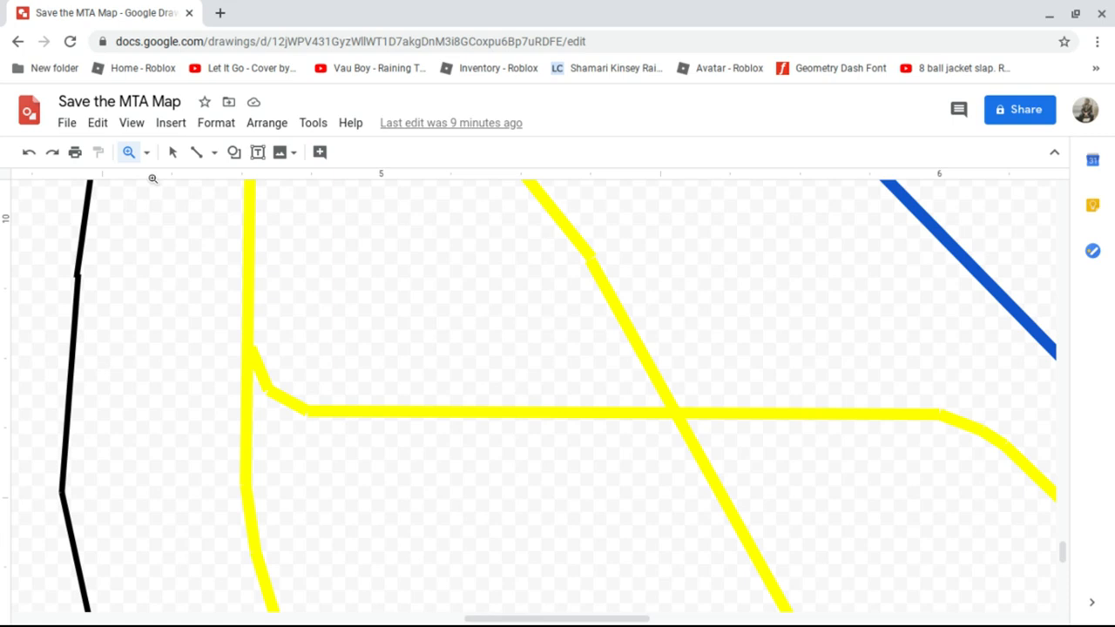
pyautogui.click(147, 152)
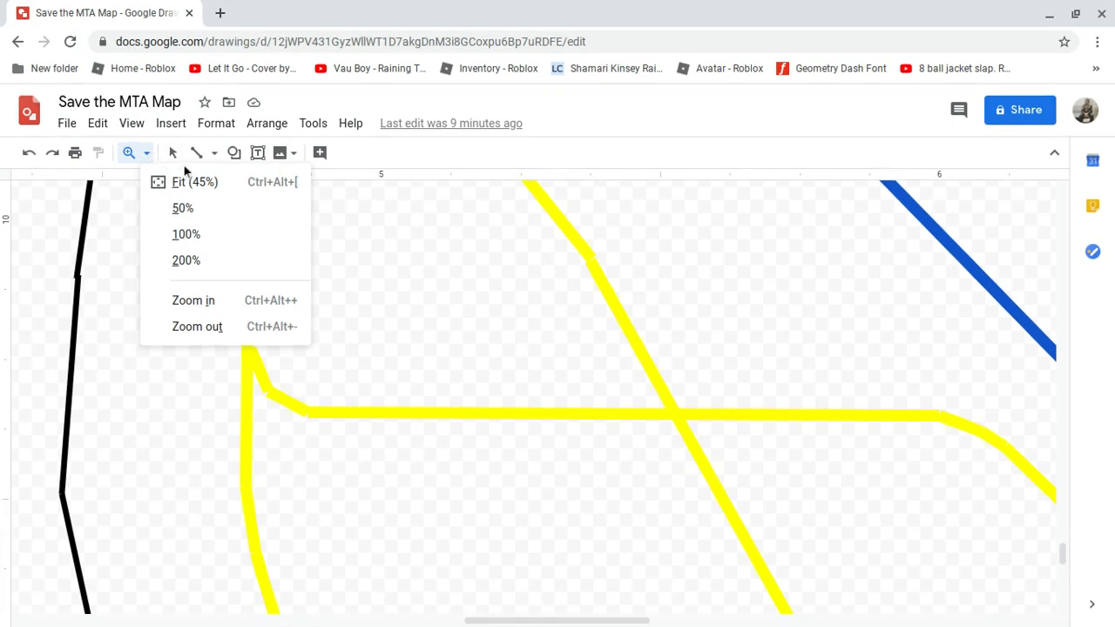
pyautogui.click(194, 181)
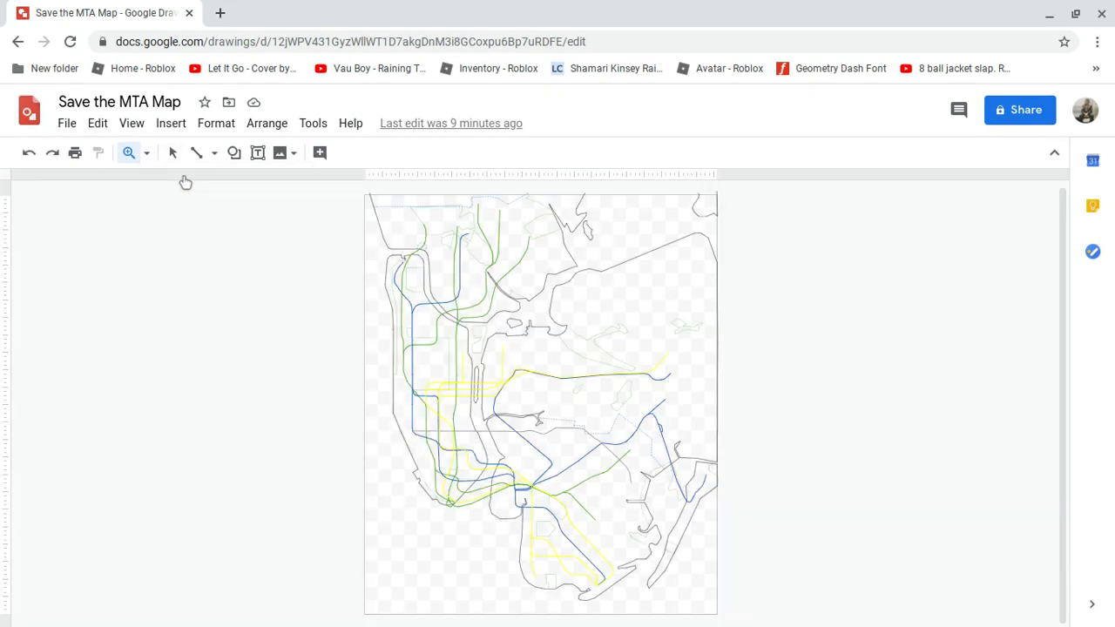